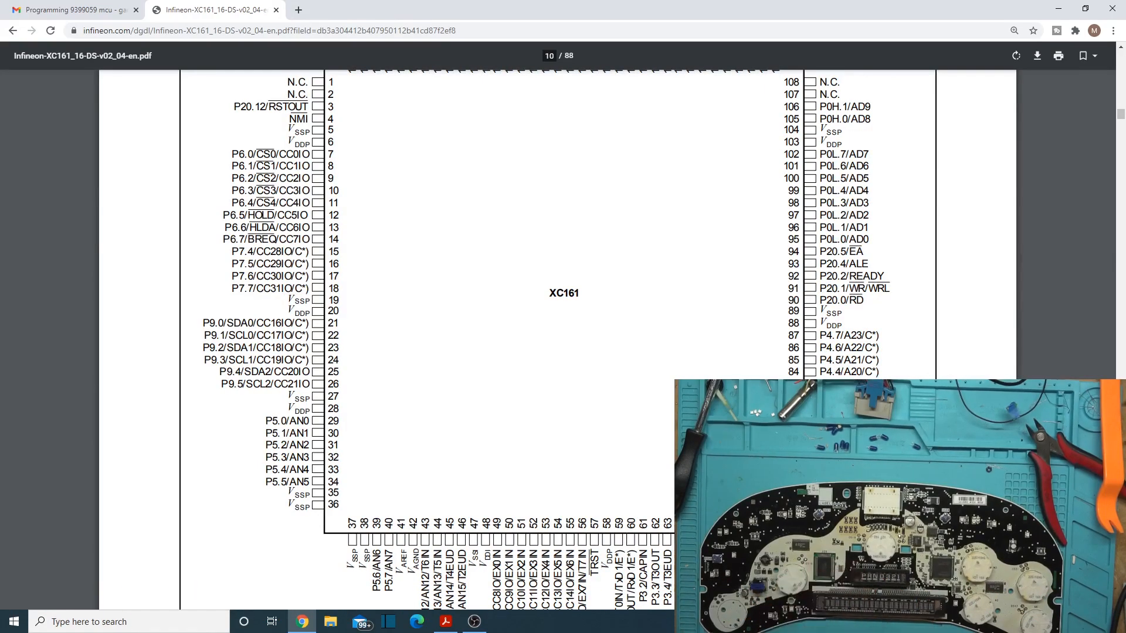
Step: Scroll the XC161 pin diagram to the bottom row showing the TxD0/RxD0 serial pins
scroll(up, 3)
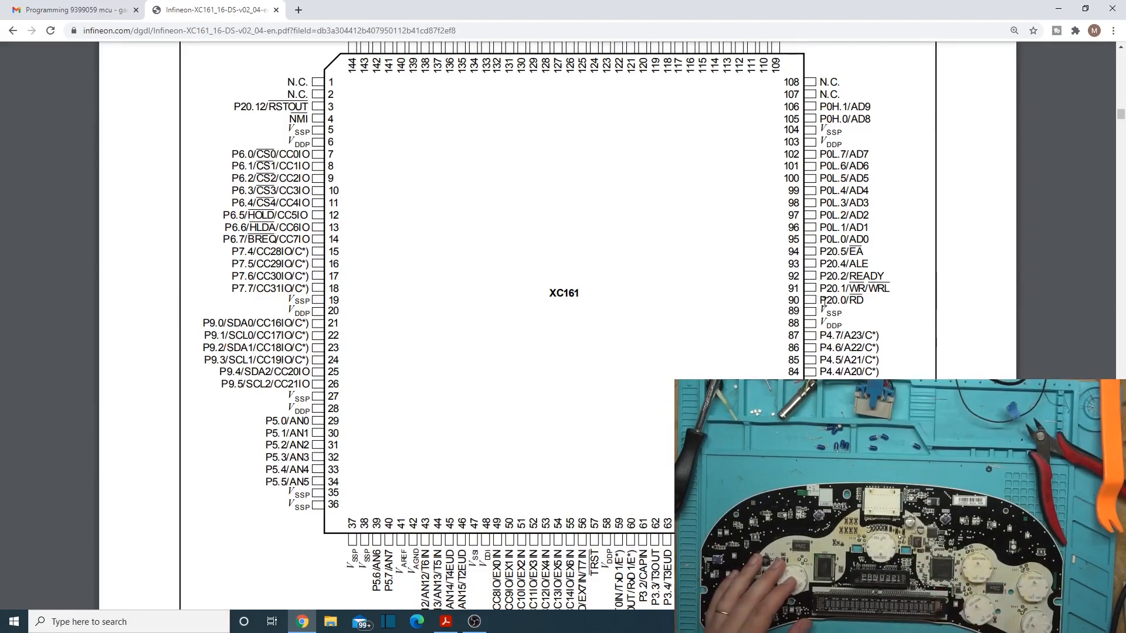
double_click(842, 299)
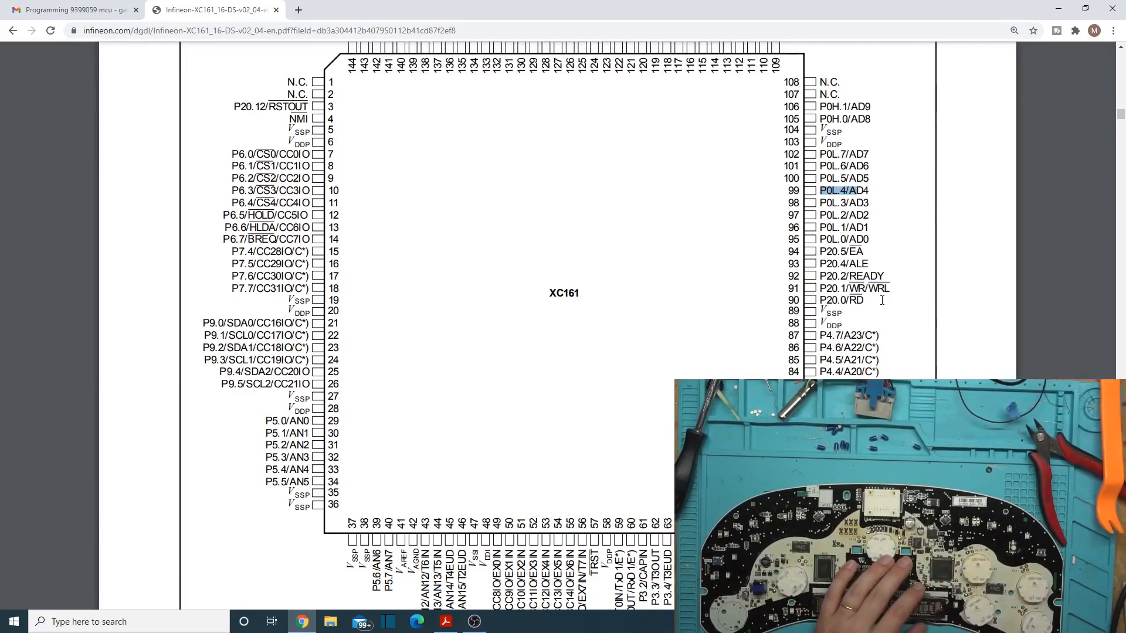
scroll(up, 3)
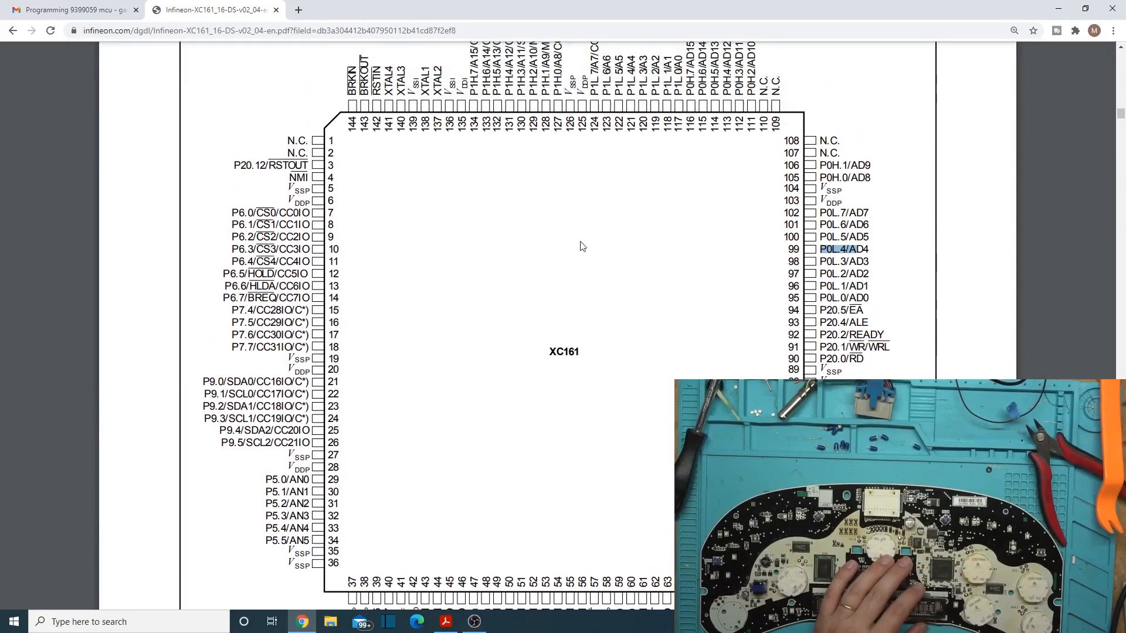
mouse_move(280, 312)
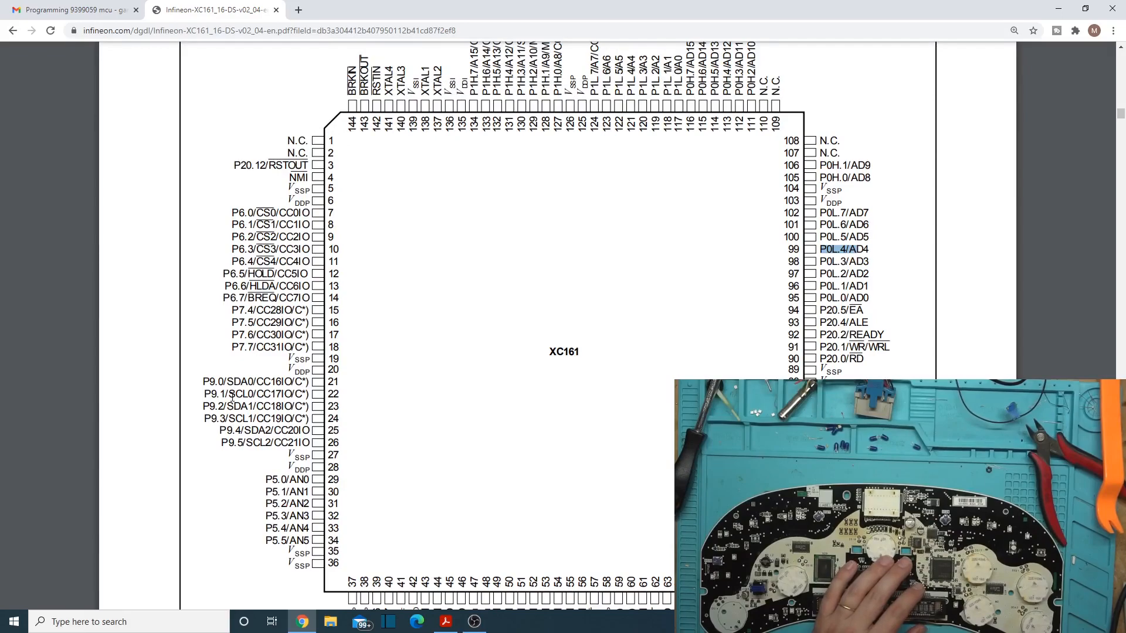
scroll(down, 3)
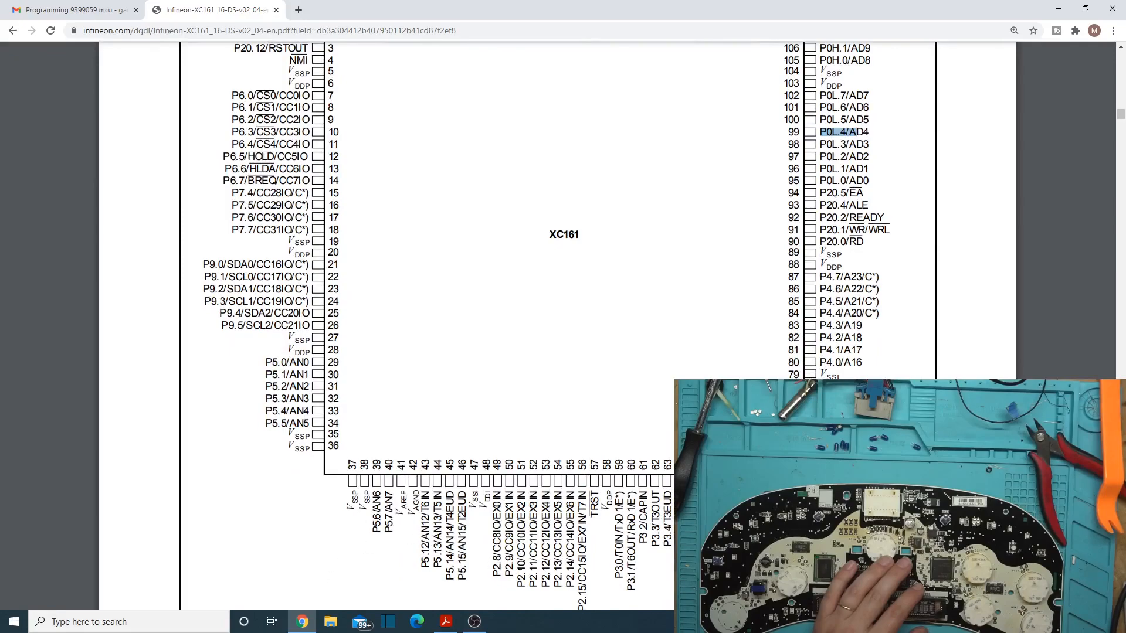
scroll(up, 3)
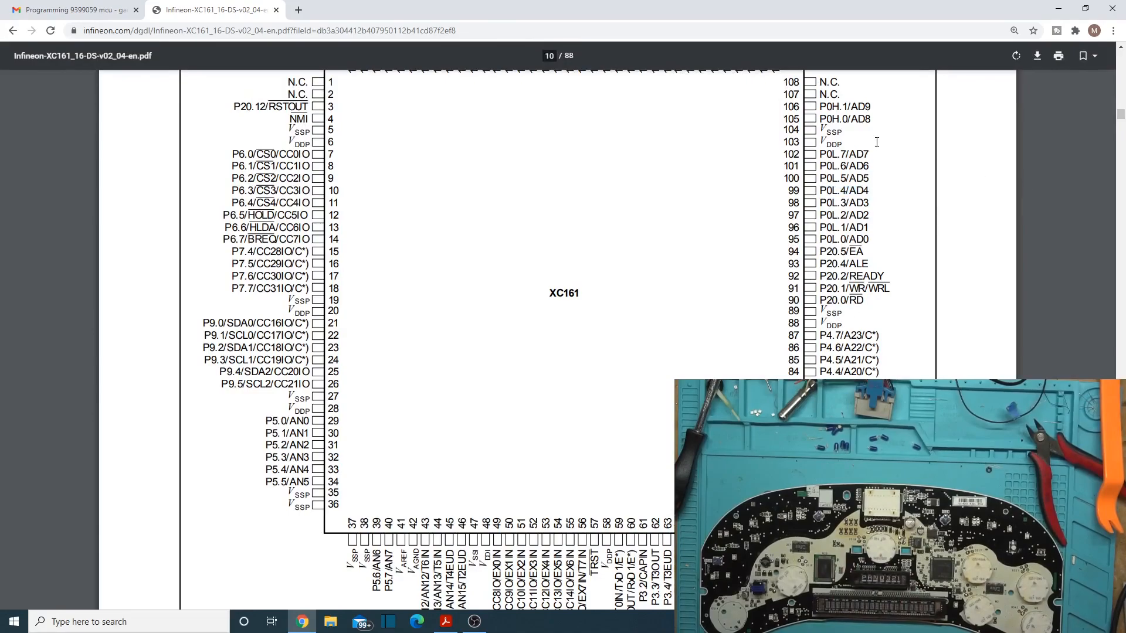
scroll(up, 3)
text(tx)
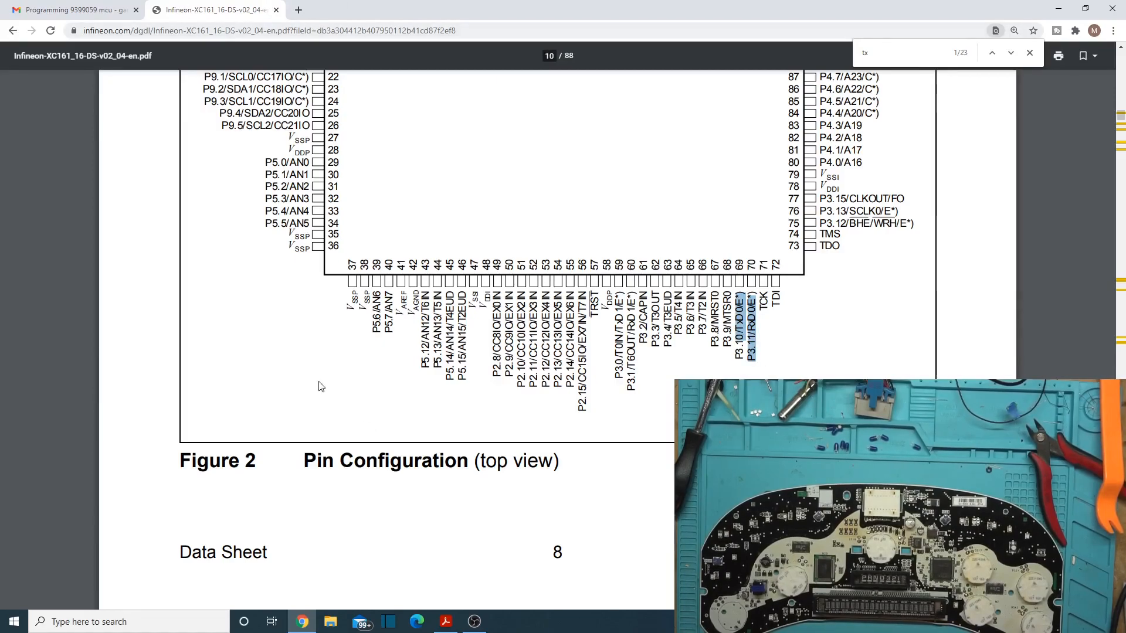
mouse_move(446, 622)
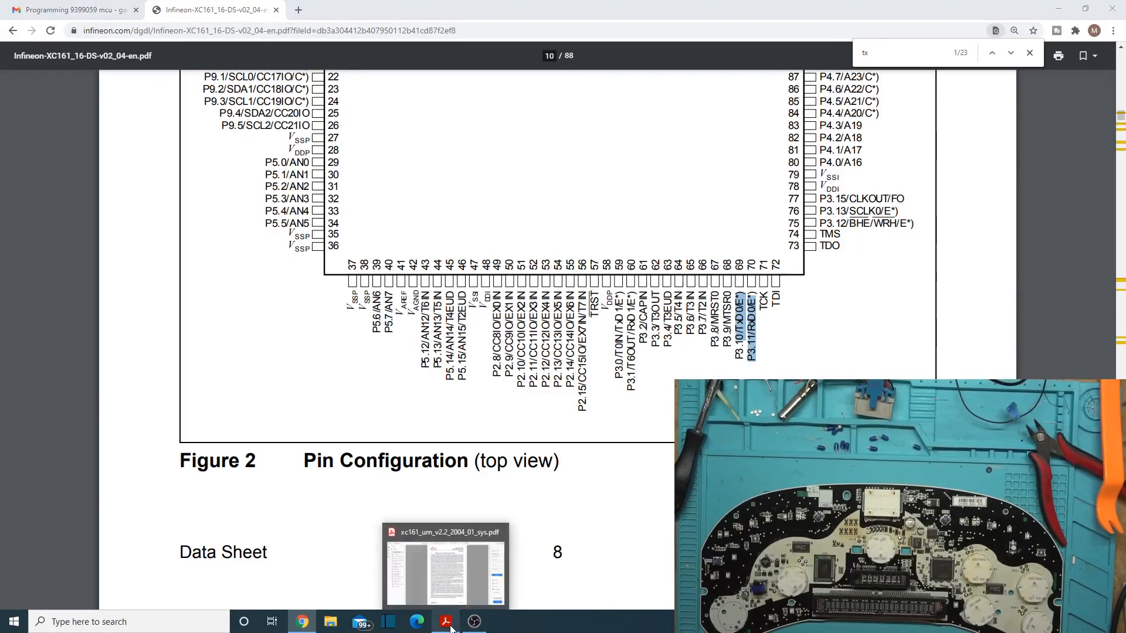
Step: Switch to the XC161 user manual and jump to its Bootstrap Loader chapter
click(443, 564)
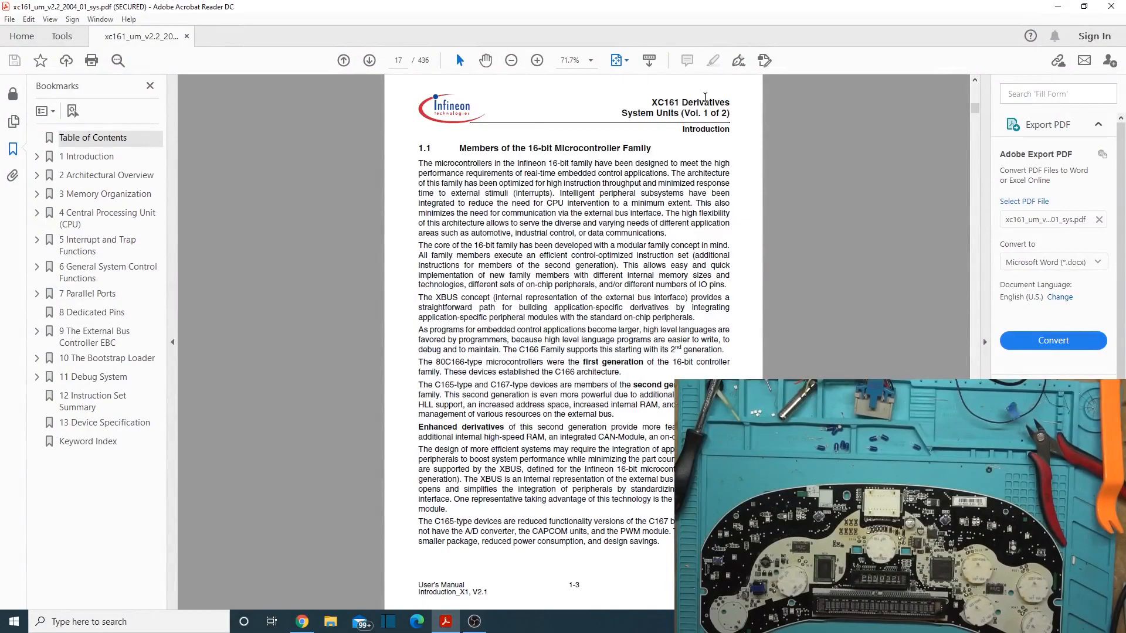
mouse_move(346, 329)
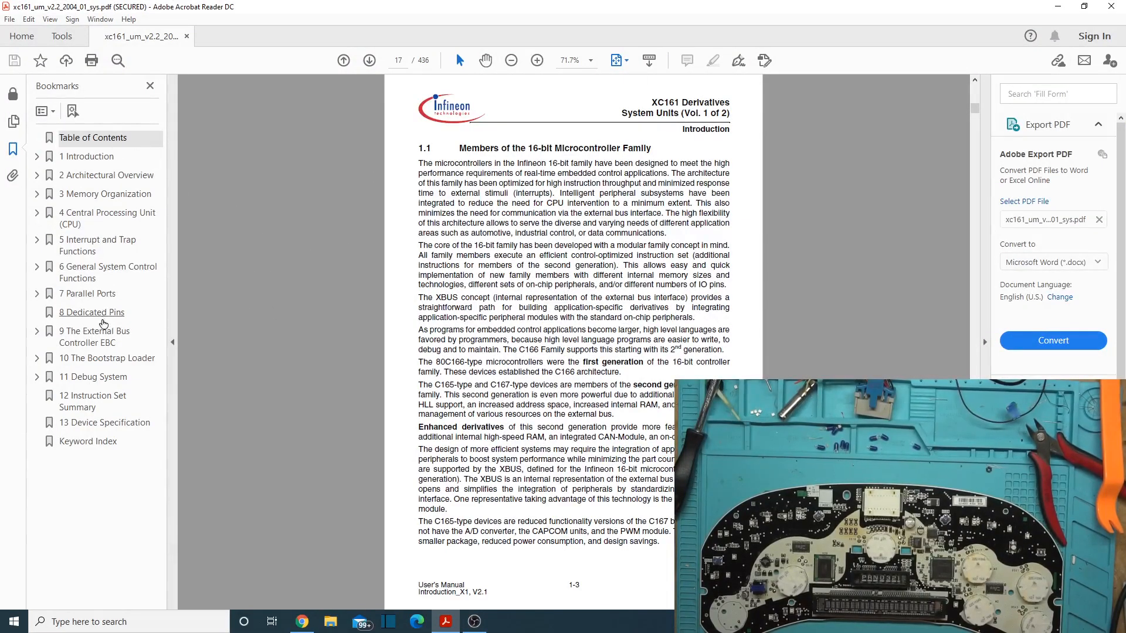
click(108, 358)
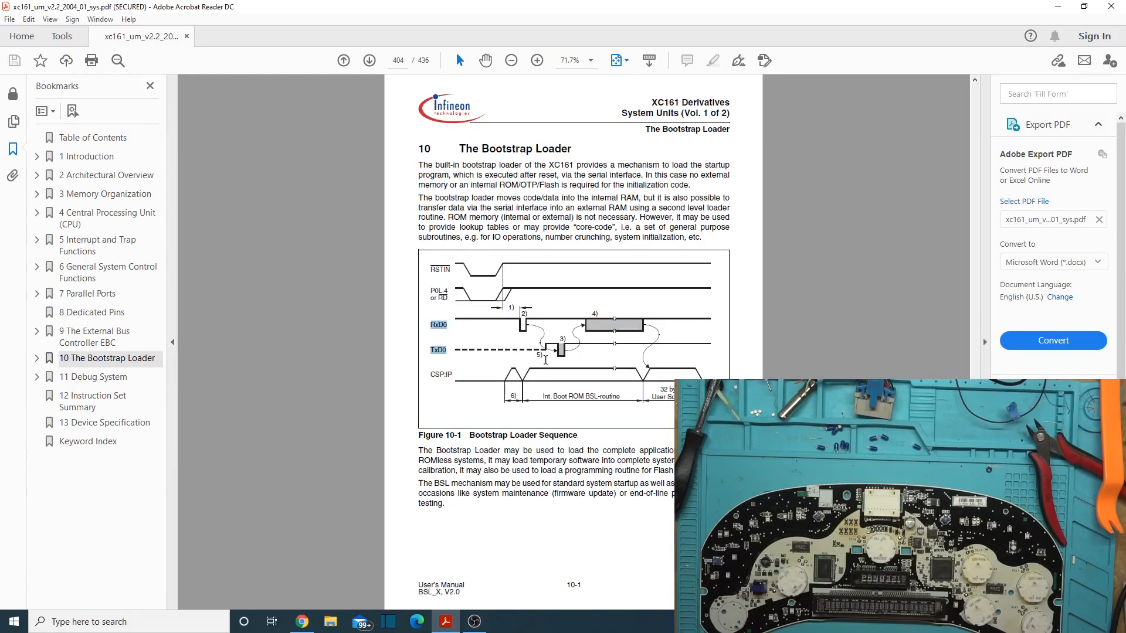
mouse_move(434, 319)
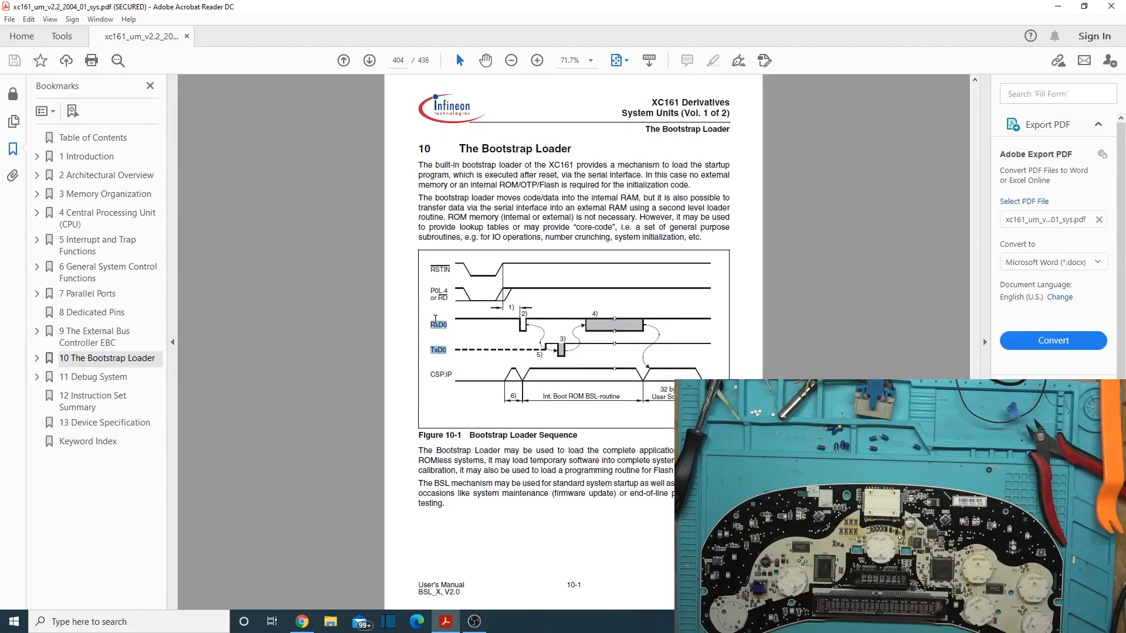
mouse_move(565, 332)
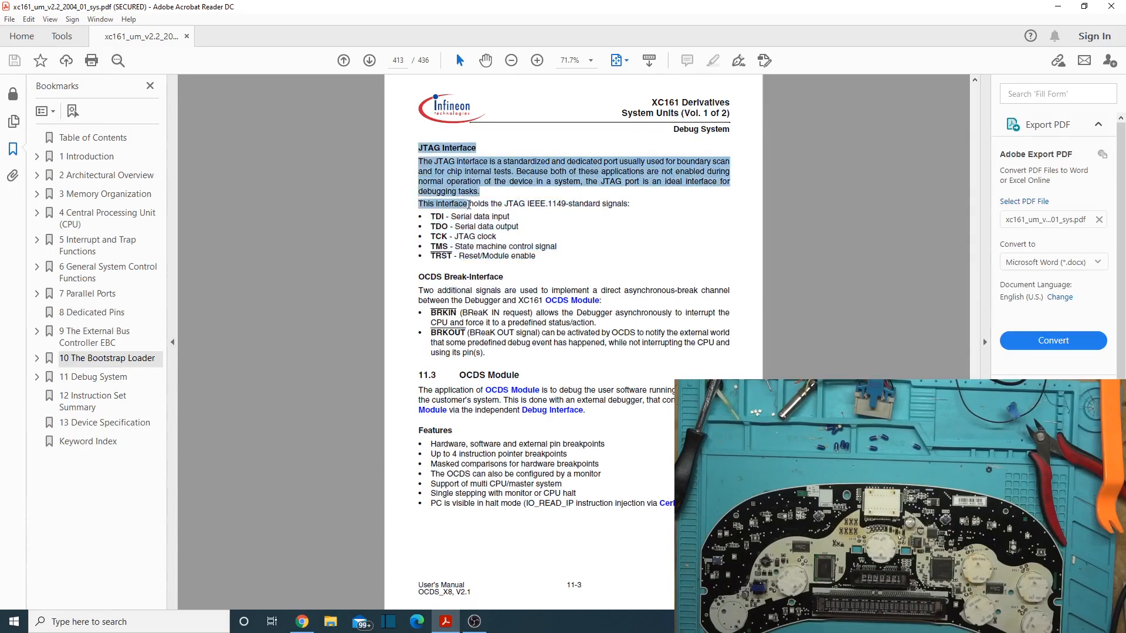
click(556, 273)
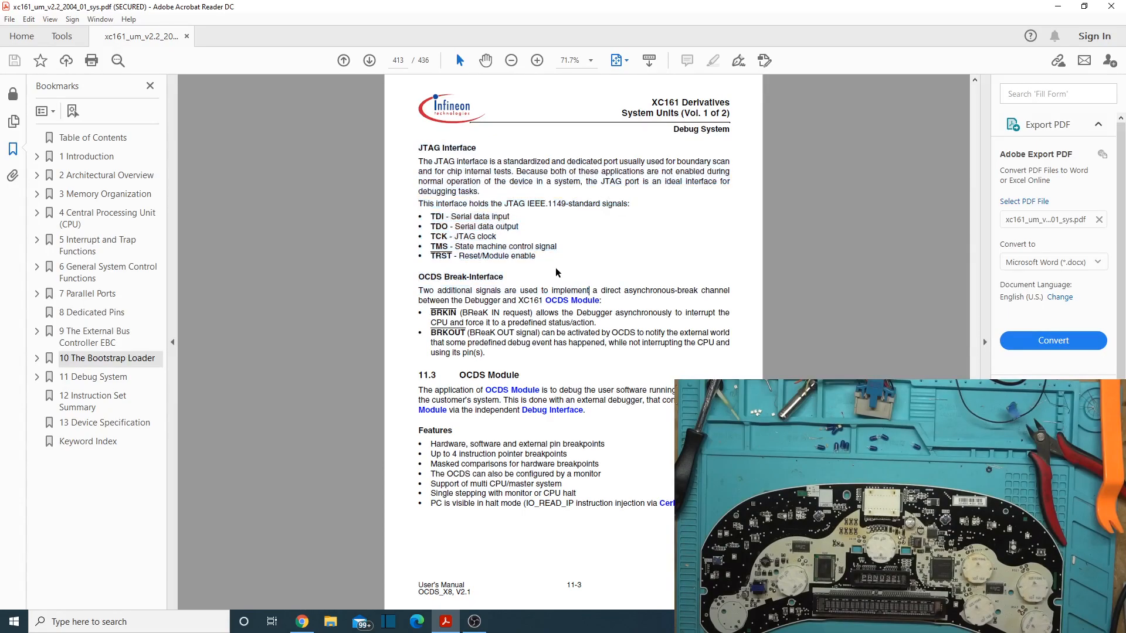
mouse_move(545, 233)
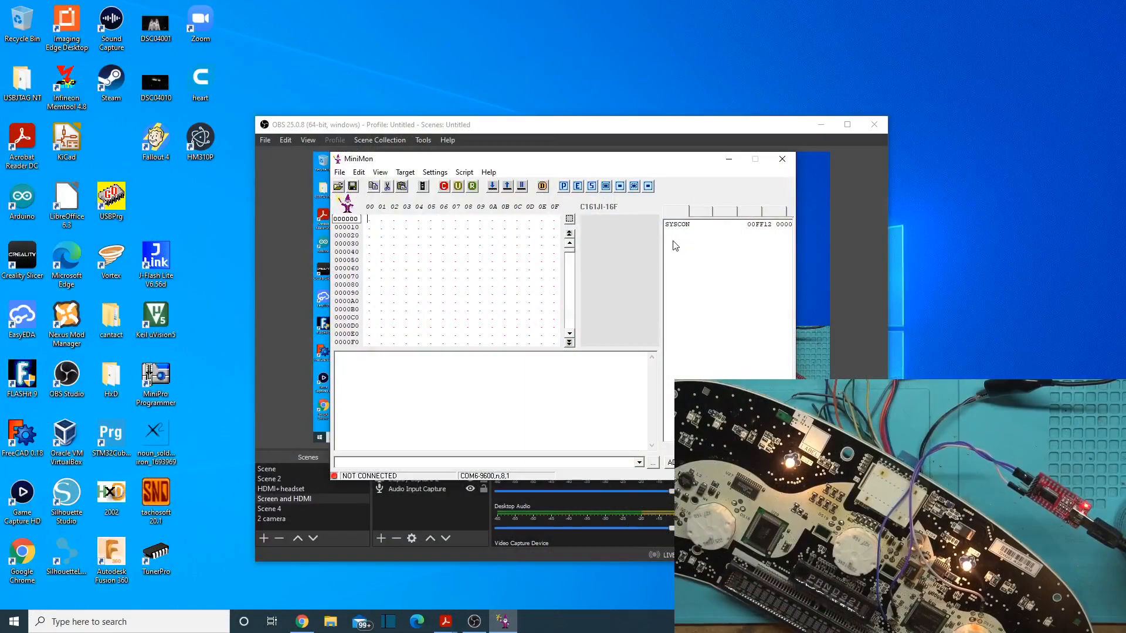
mouse_move(654, 234)
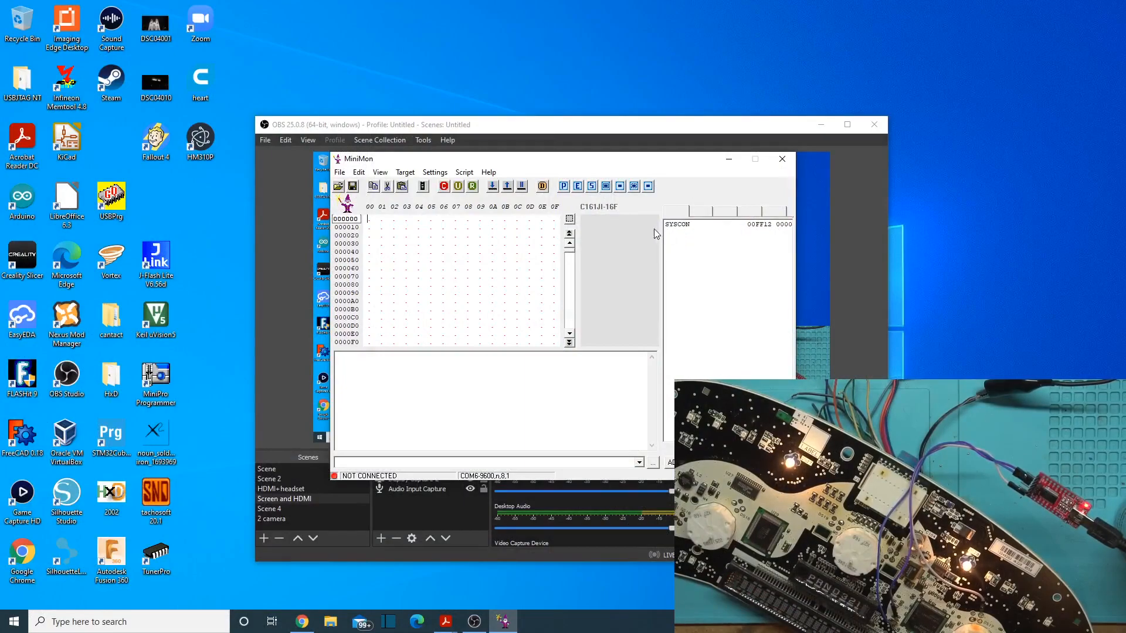
mouse_move(605, 226)
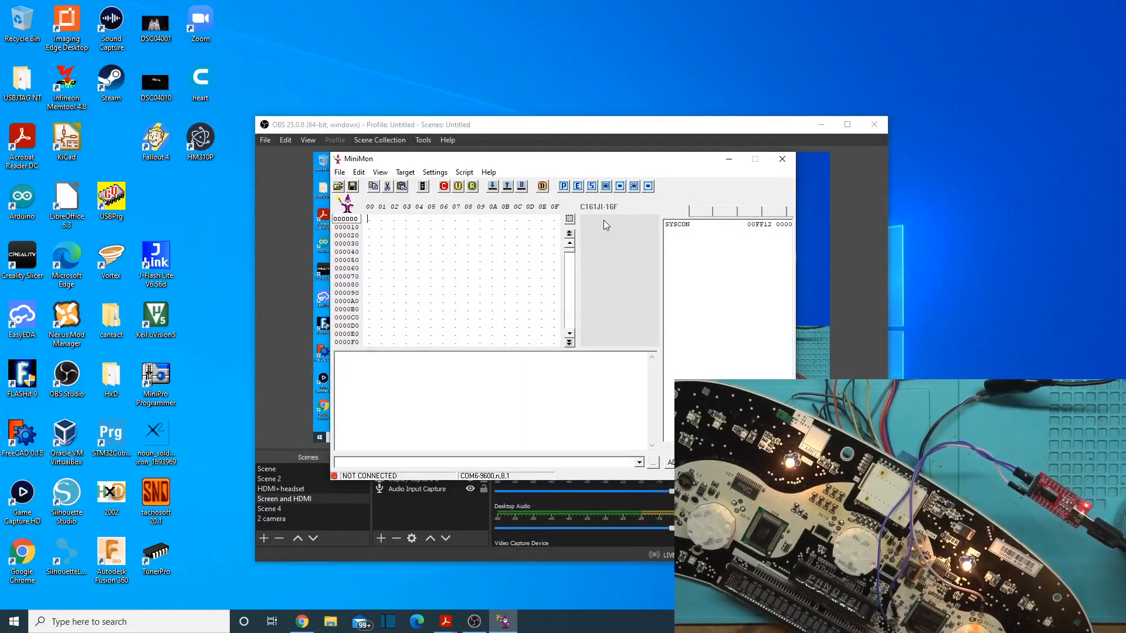
mouse_move(625, 234)
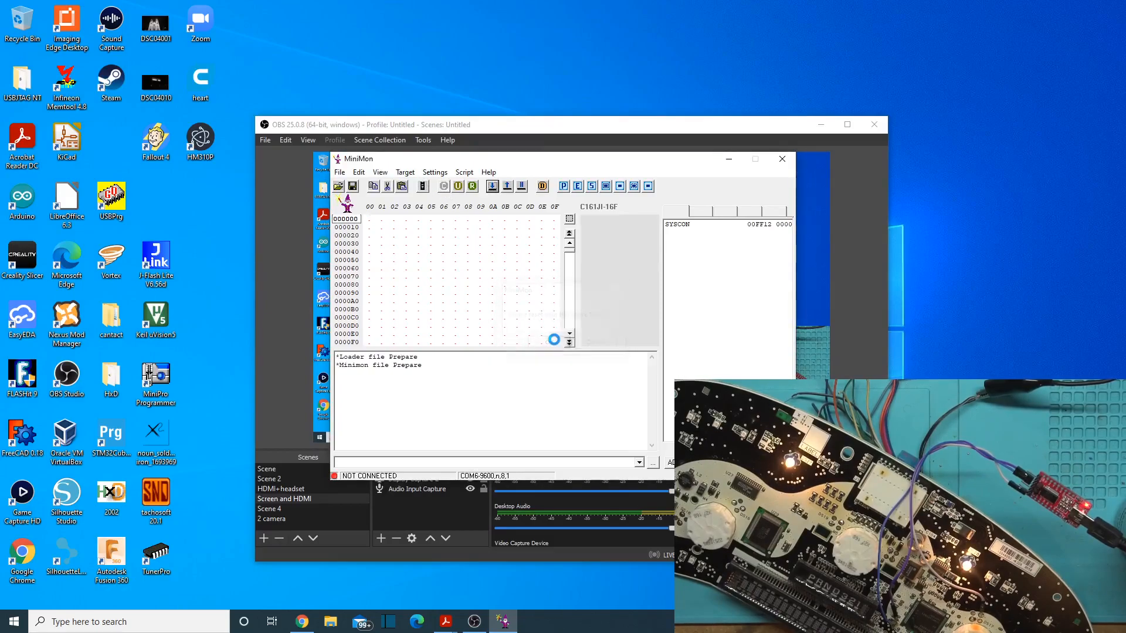
Step: Attempt a target connection, which fails with no Minimon byte received, then review the Target menu
click(471, 187)
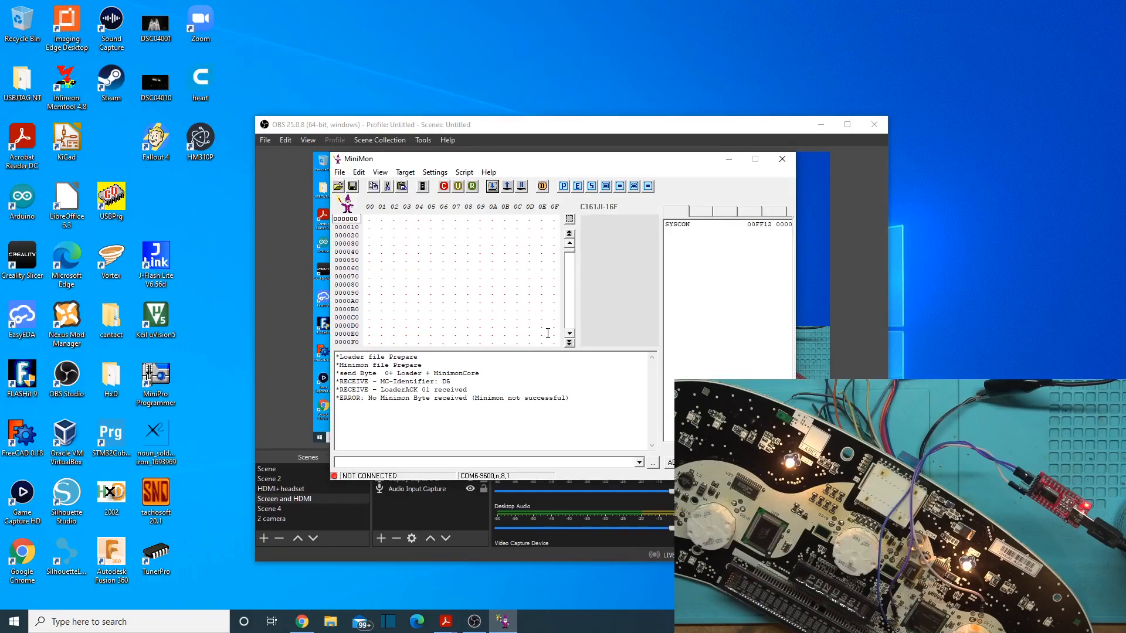
click(239, 126)
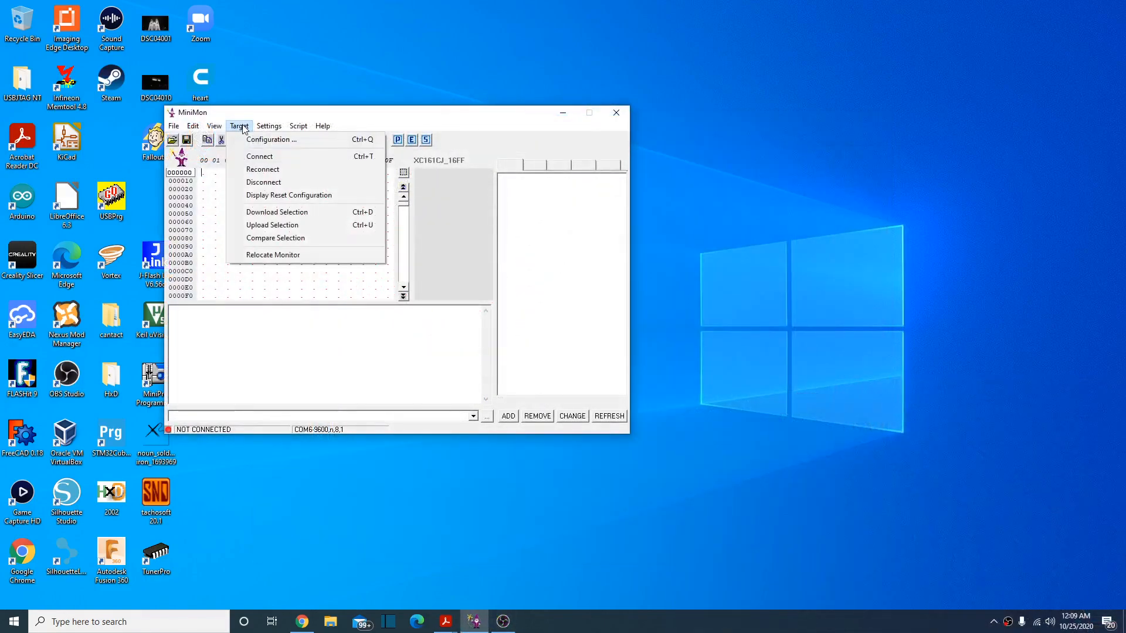
click(239, 126)
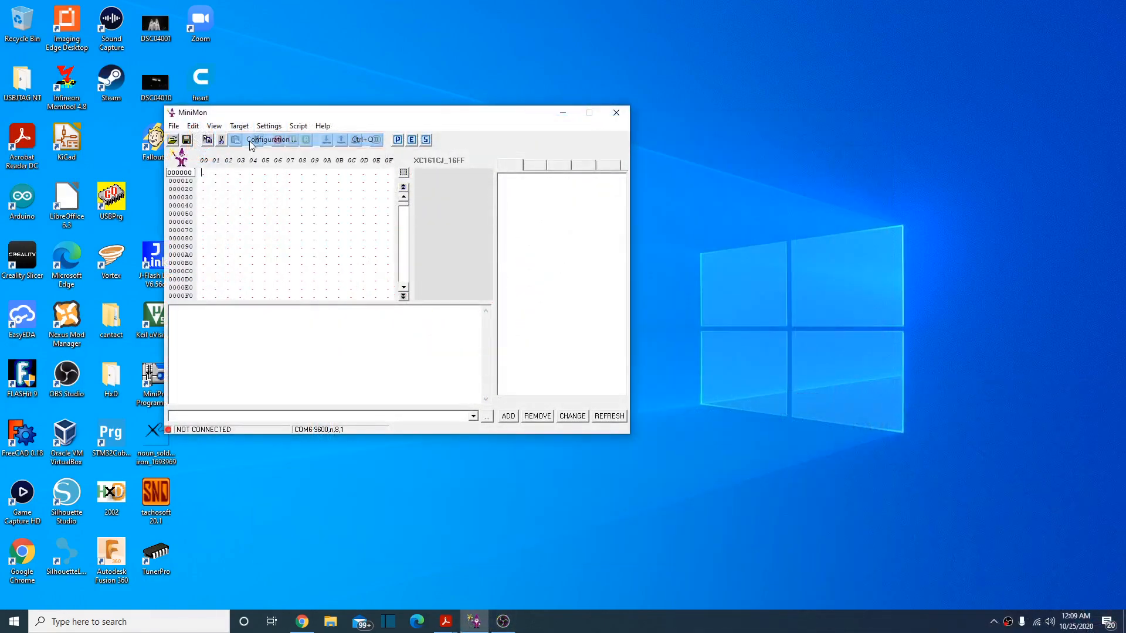
click(270, 139)
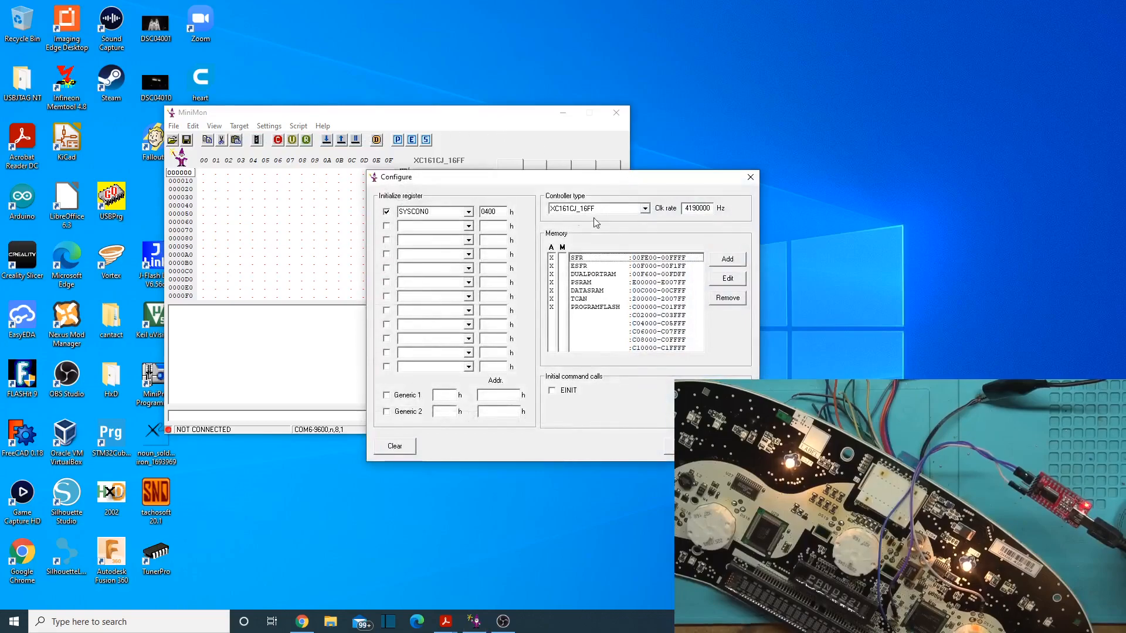
mouse_move(552, 216)
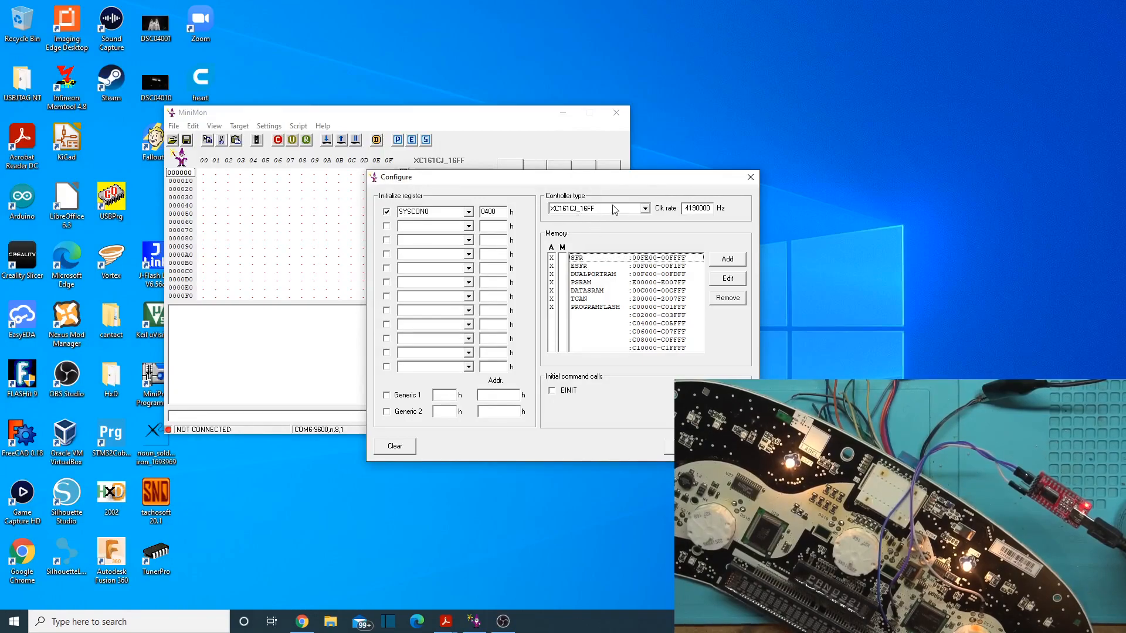
triple_click(695, 208)
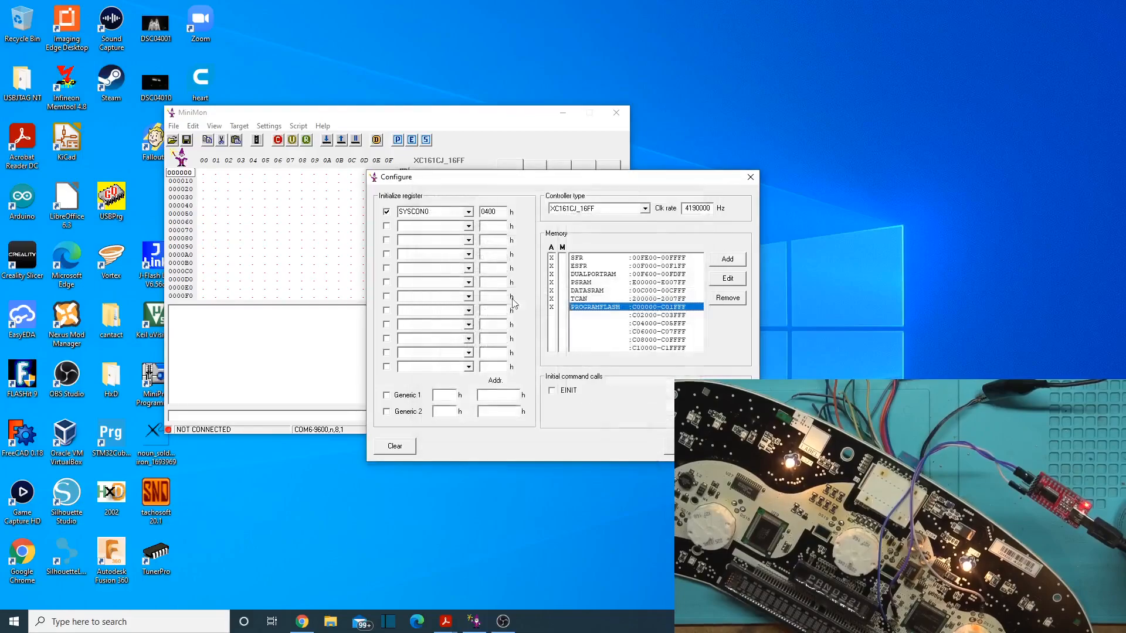
click(751, 177)
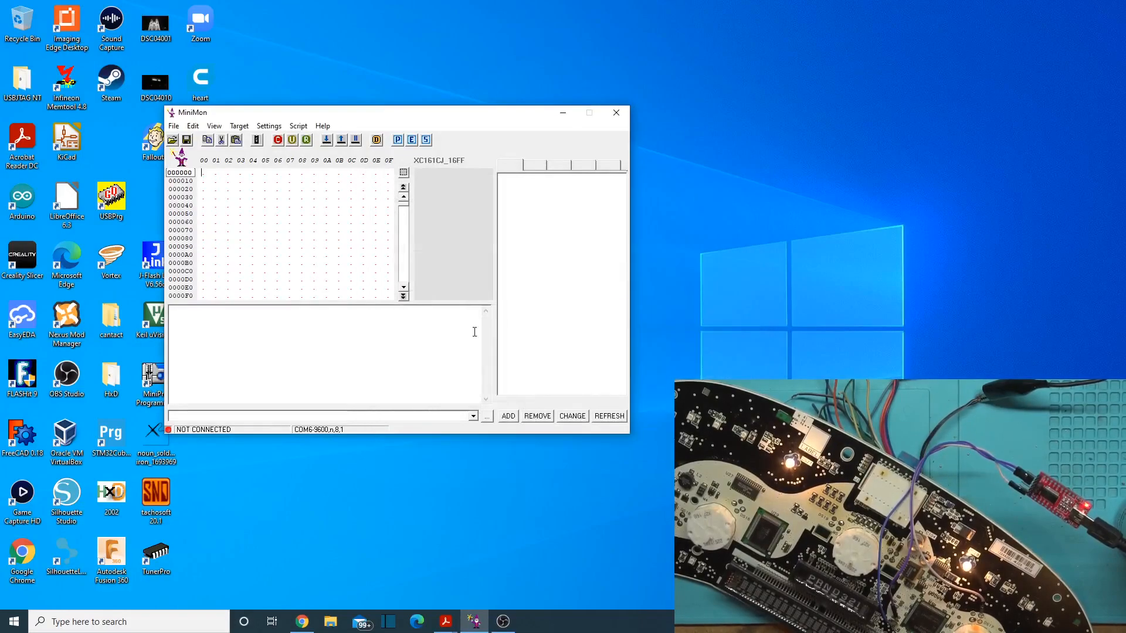
mouse_move(257, 139)
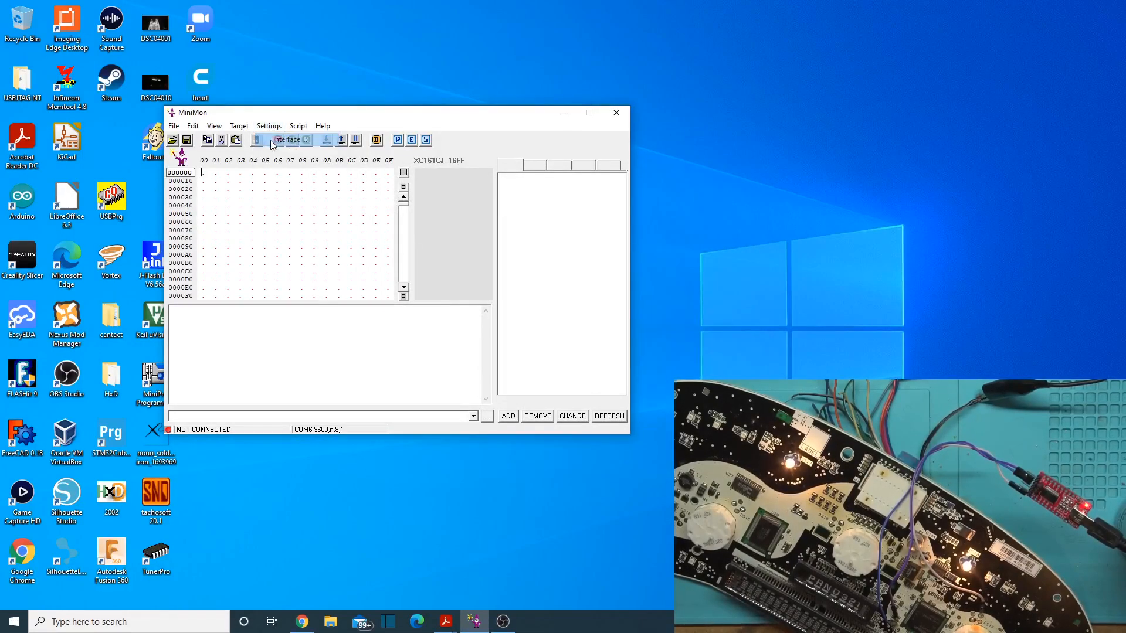
Step: Check the communication settings, then choose the XC16X_FULL entry in the Kernel list
click(257, 139)
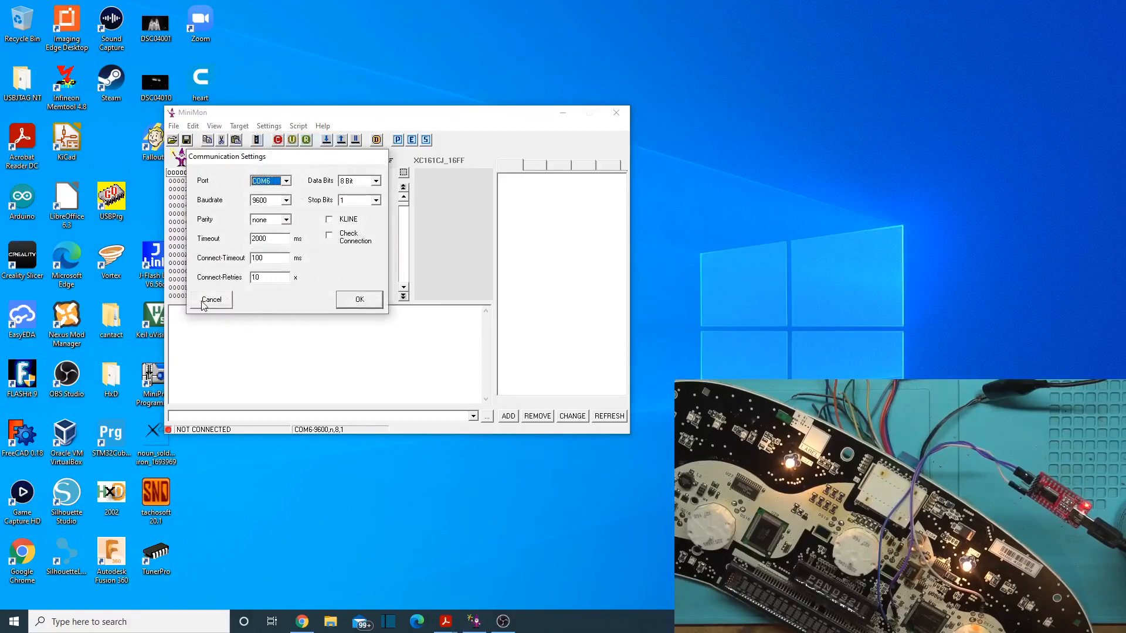
click(269, 125)
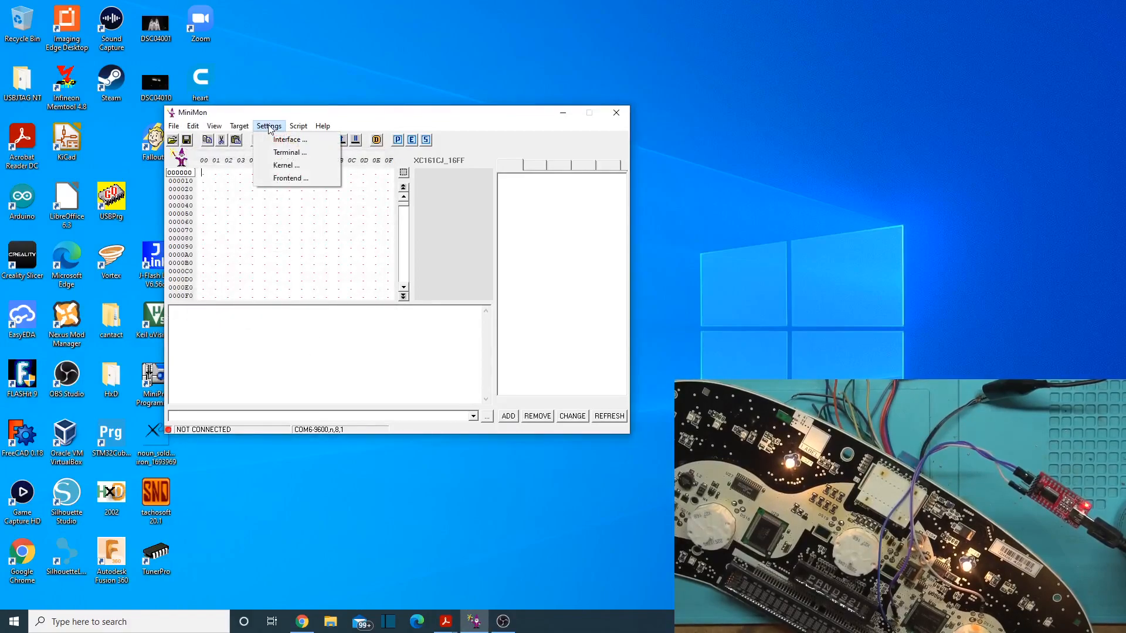
click(286, 165)
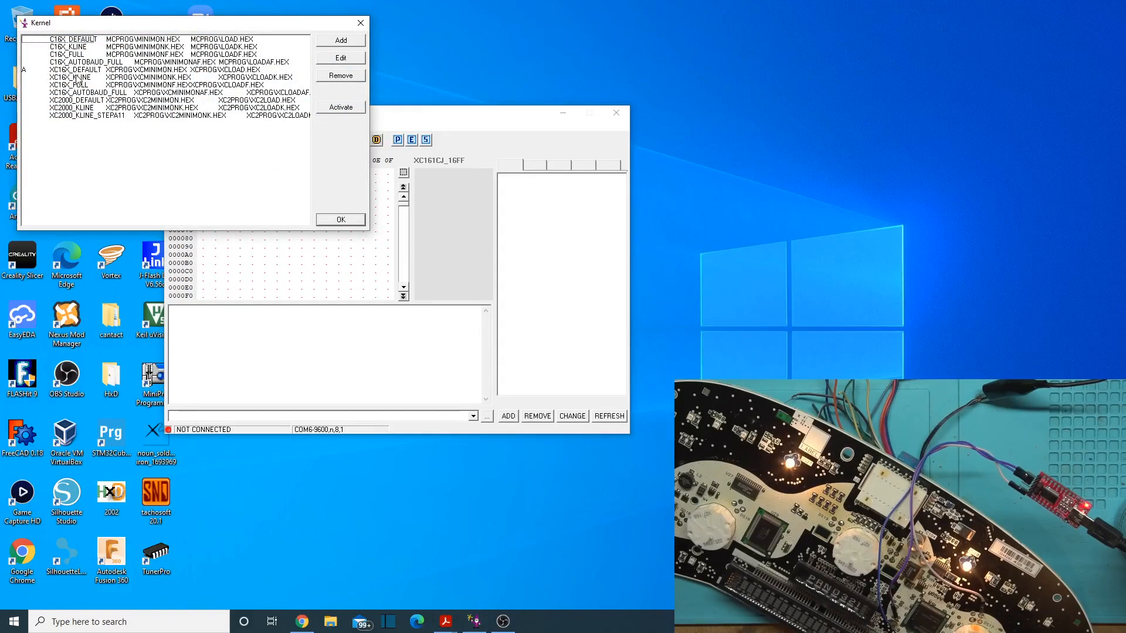
click(143, 84)
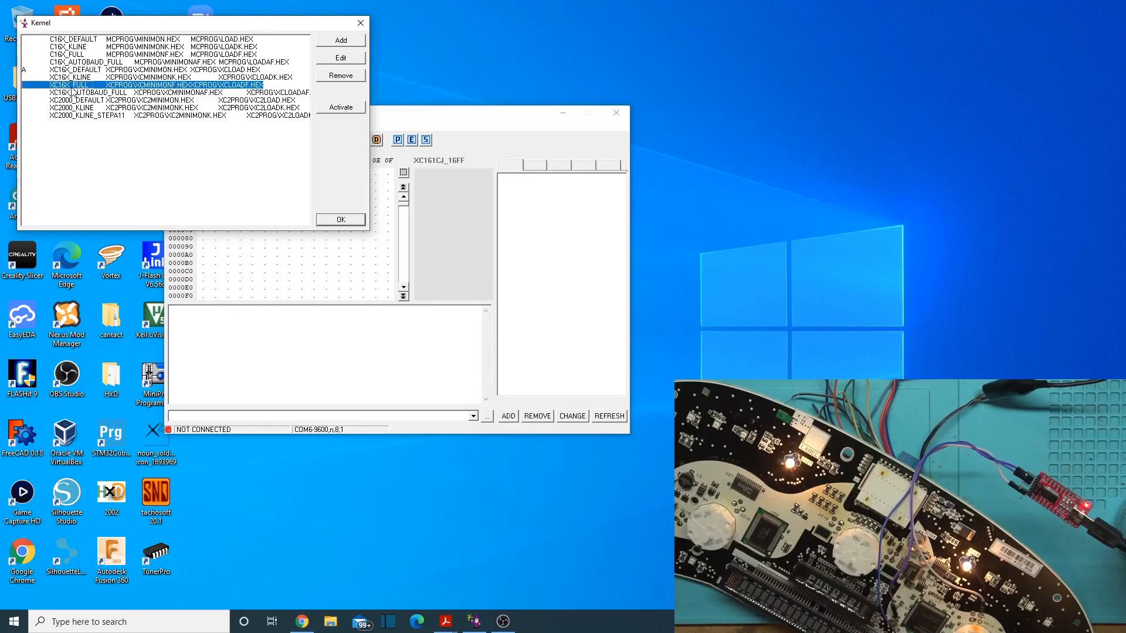
mouse_move(98, 61)
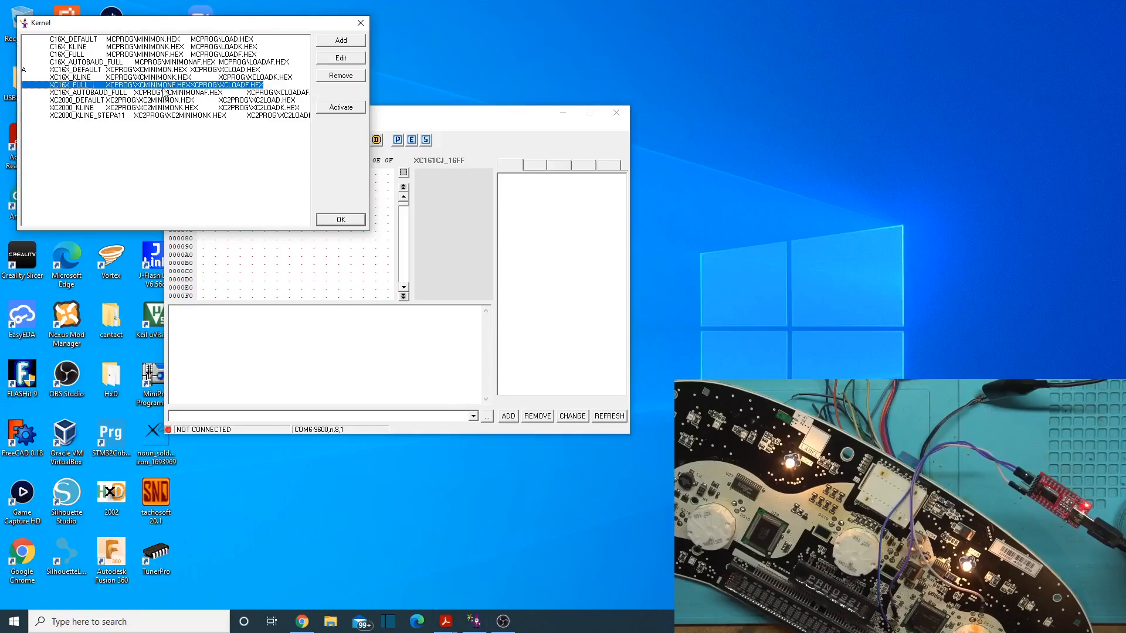
mouse_move(466, 136)
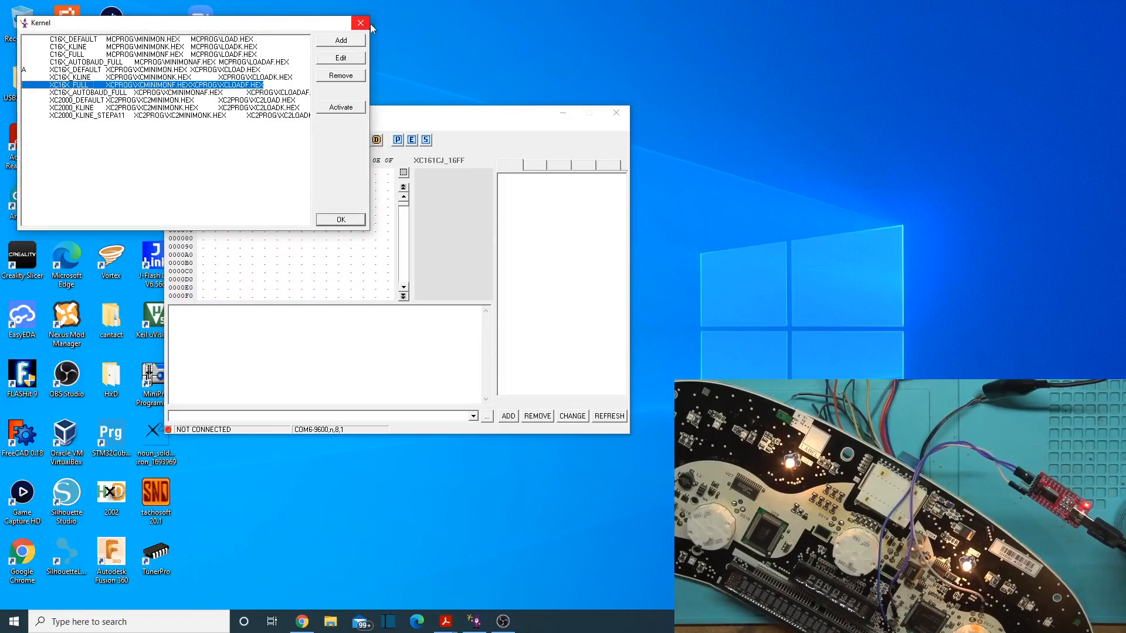
mouse_move(385, 26)
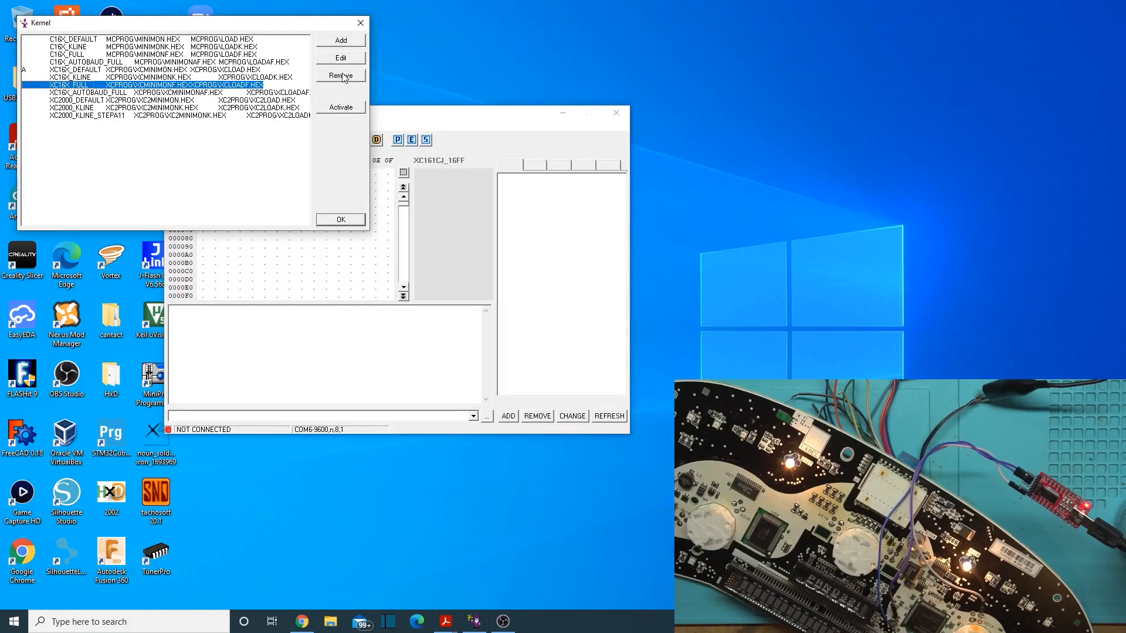
Step: Connect to the XC161CJ board, confirming the hardware reset and retrying after the ACK error
click(340, 220)
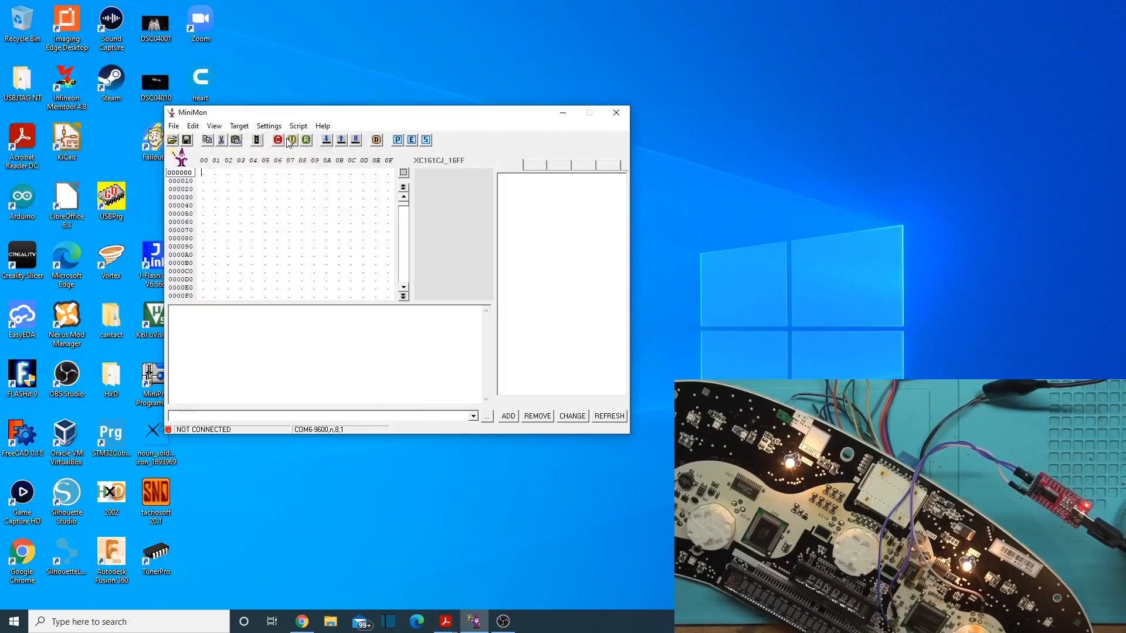
click(290, 140)
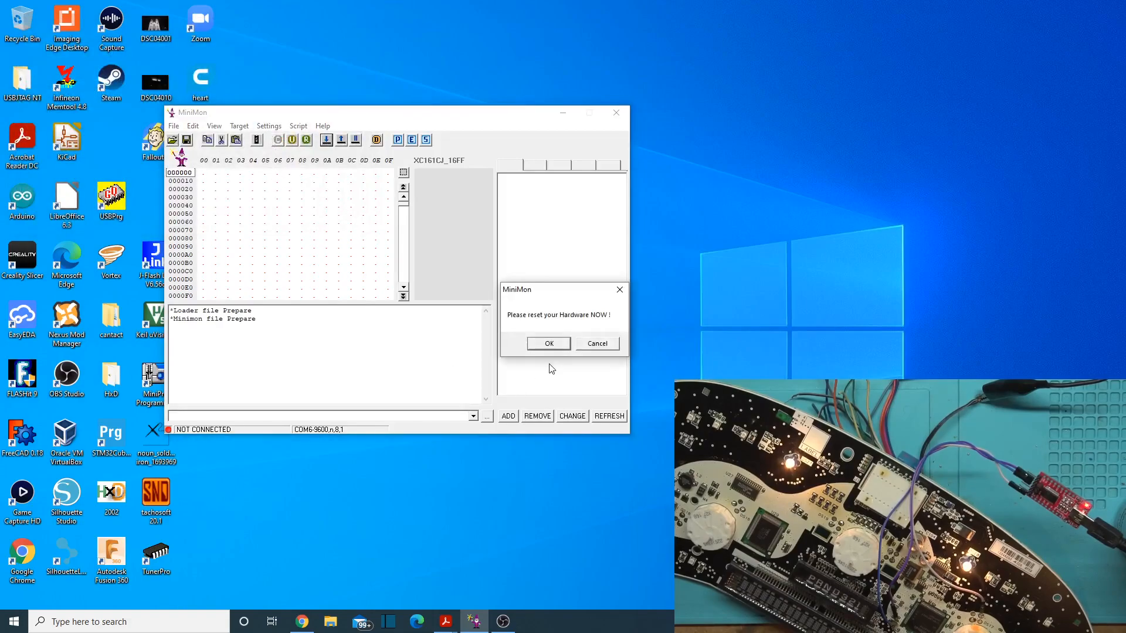
click(547, 344)
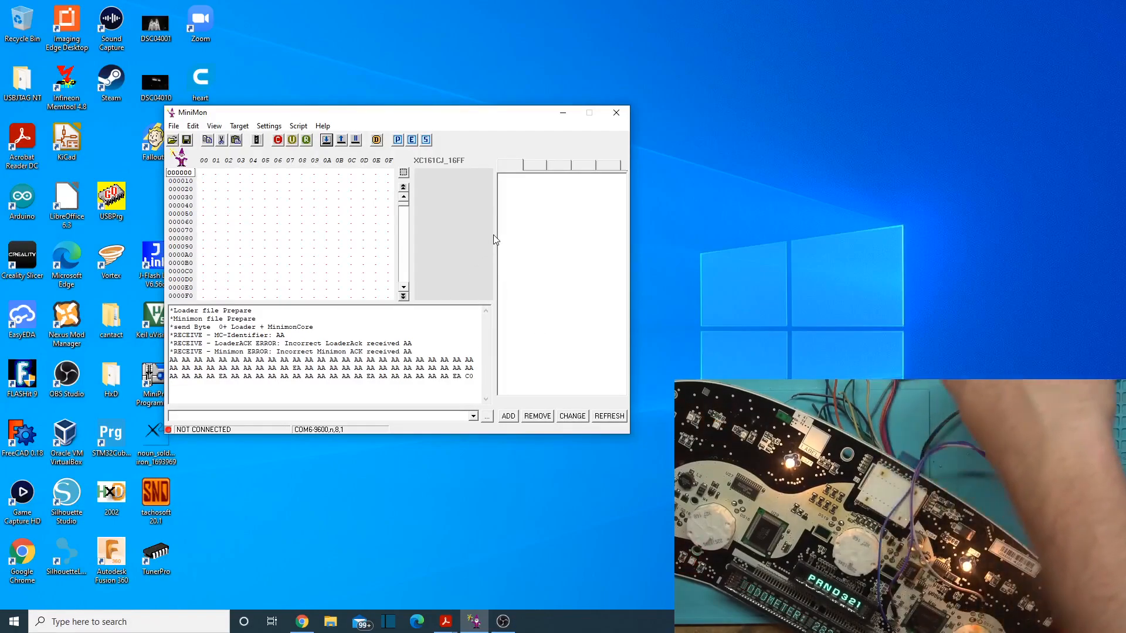
mouse_move(232, 4)
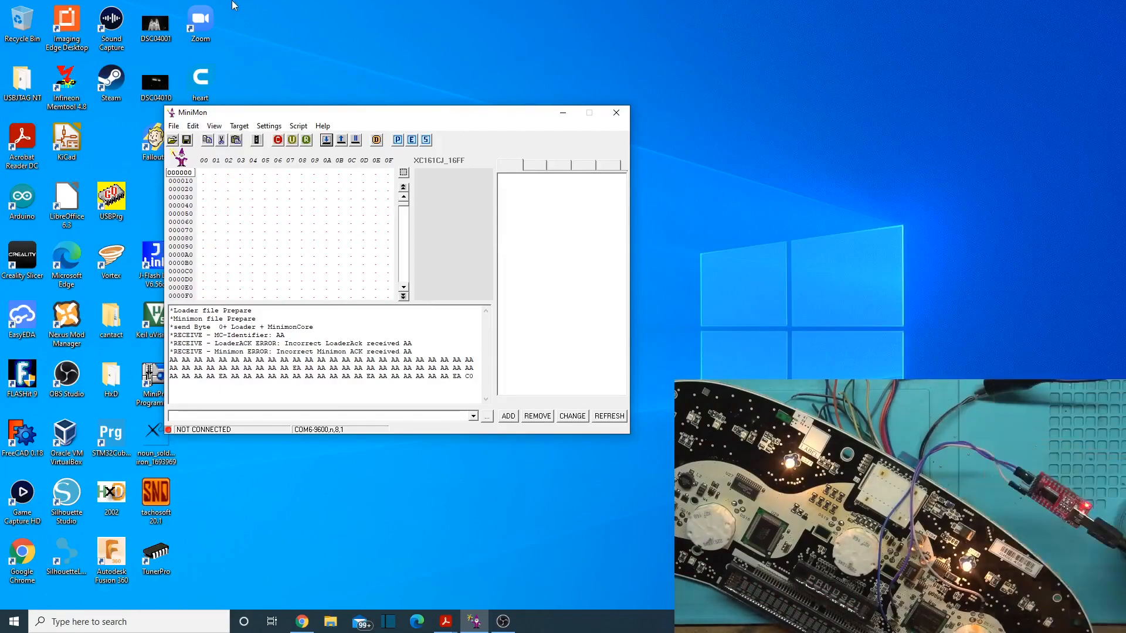
click(279, 139)
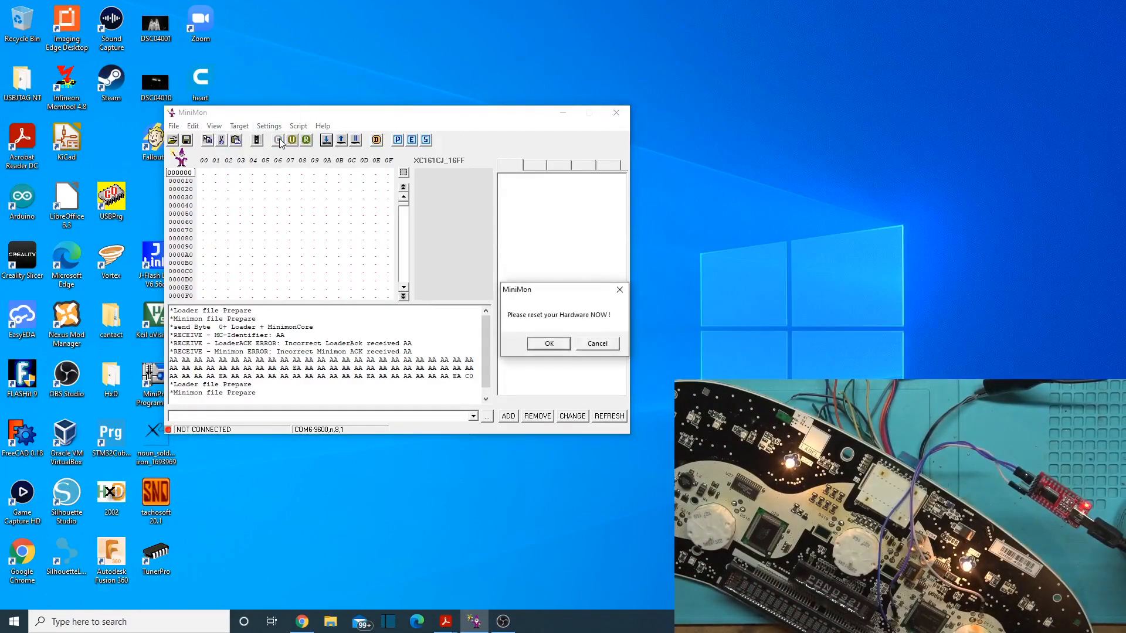
click(547, 343)
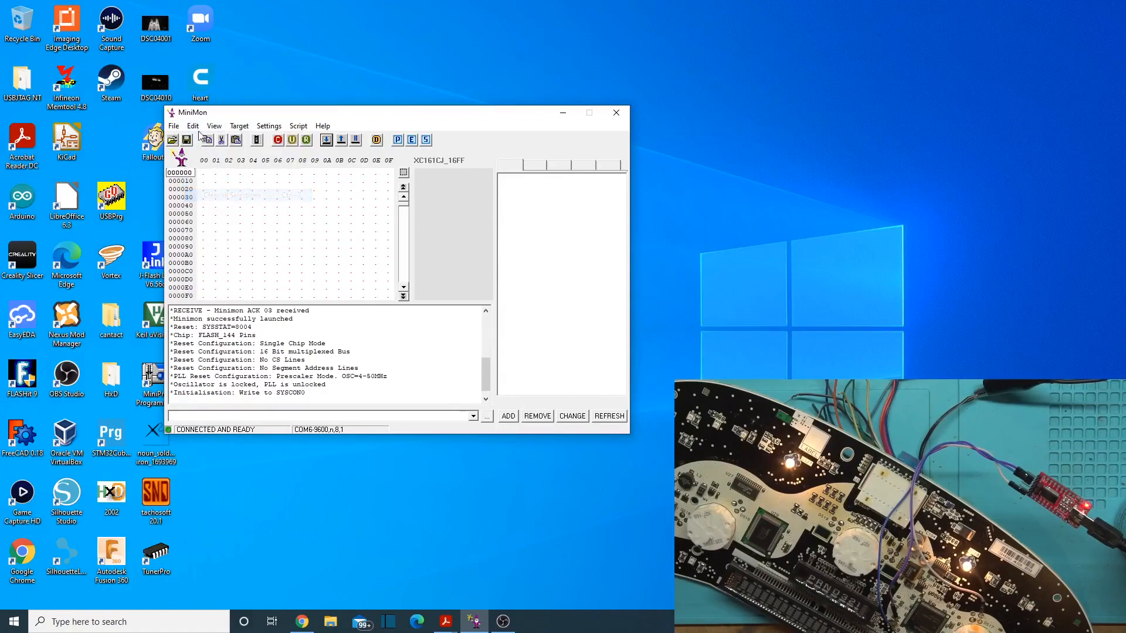
Step: Check the flash sector ranges, then add the selection C00000 to C01FFF
click(412, 139)
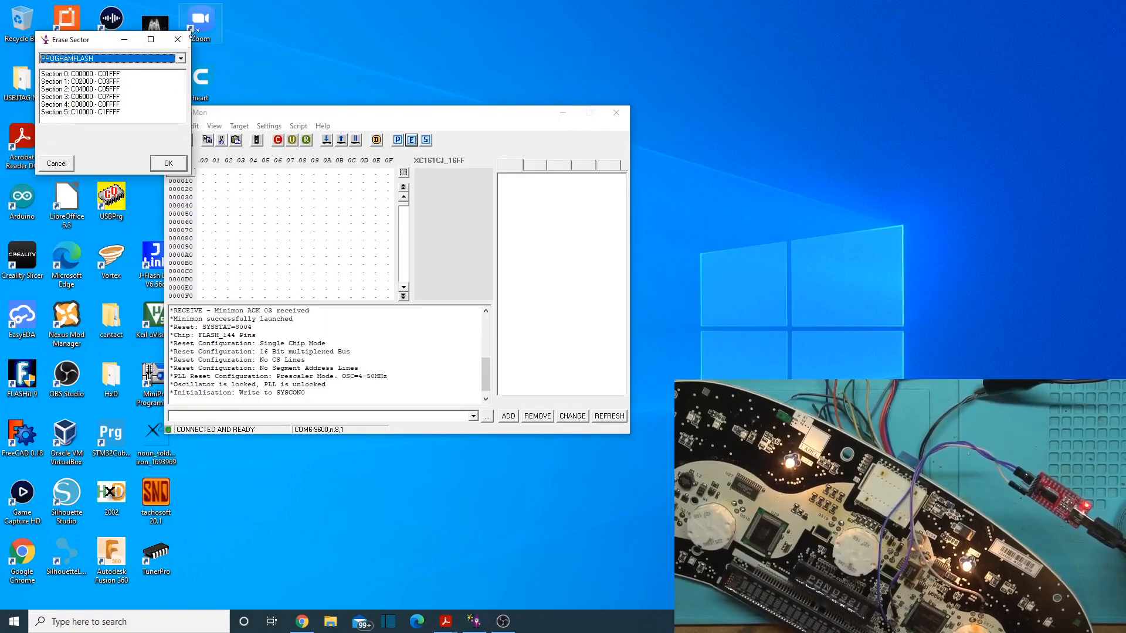
click(191, 125)
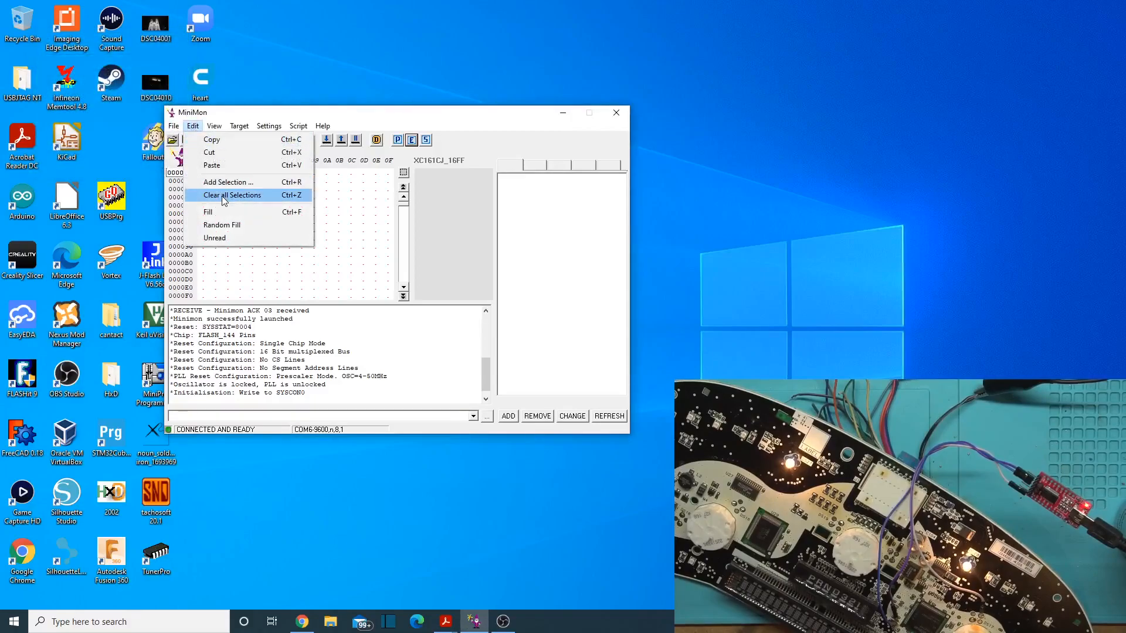
click(228, 182)
text(C)
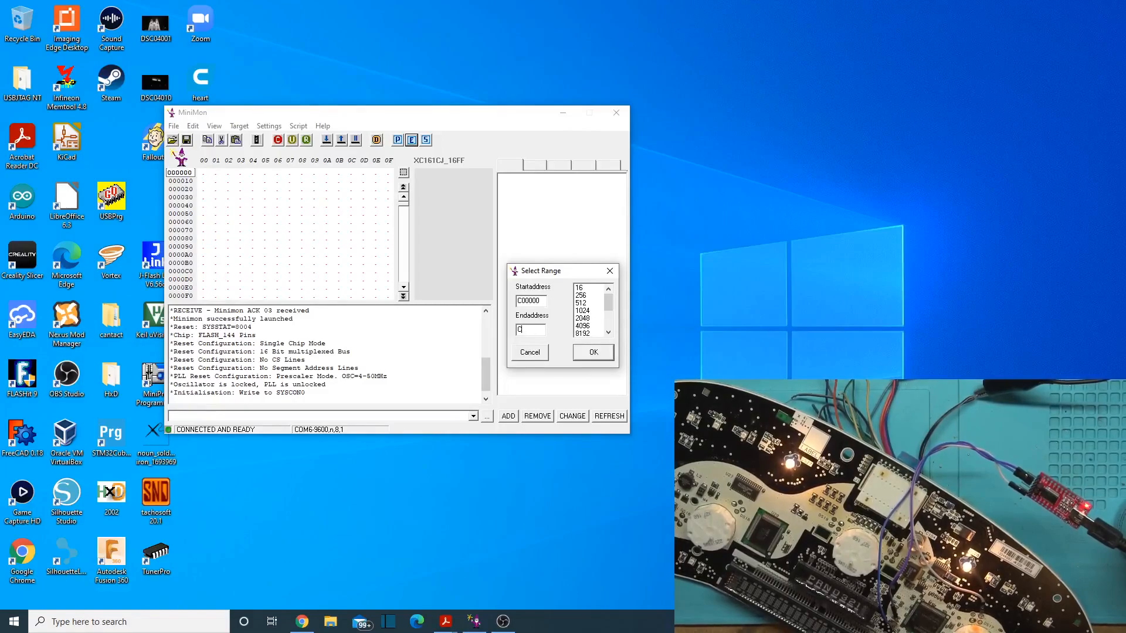
text(01FFF)
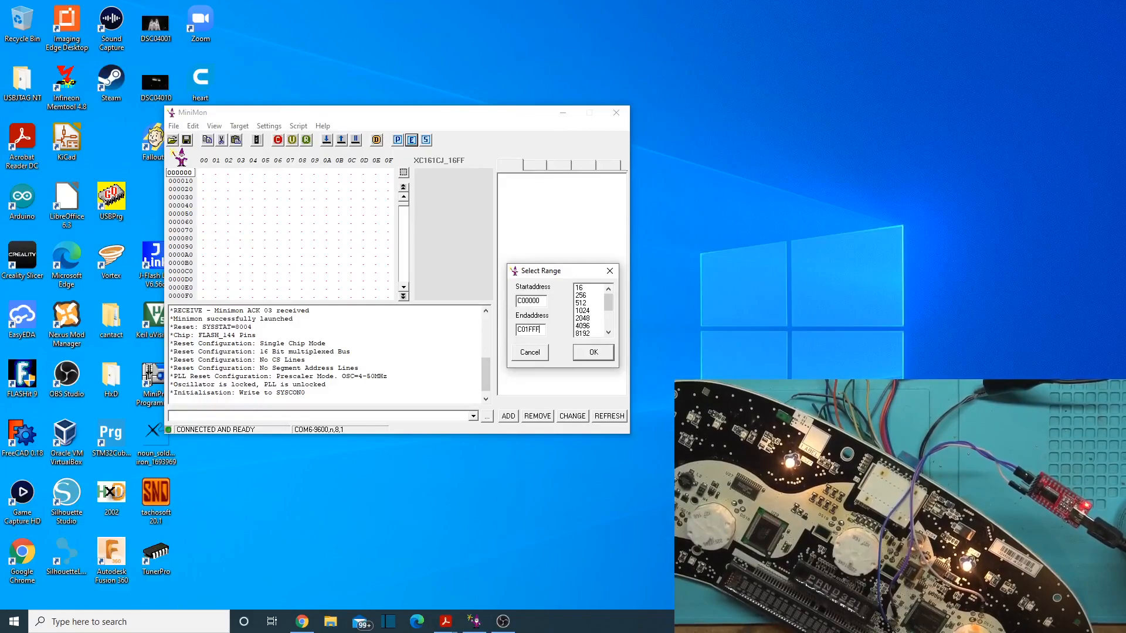
click(591, 353)
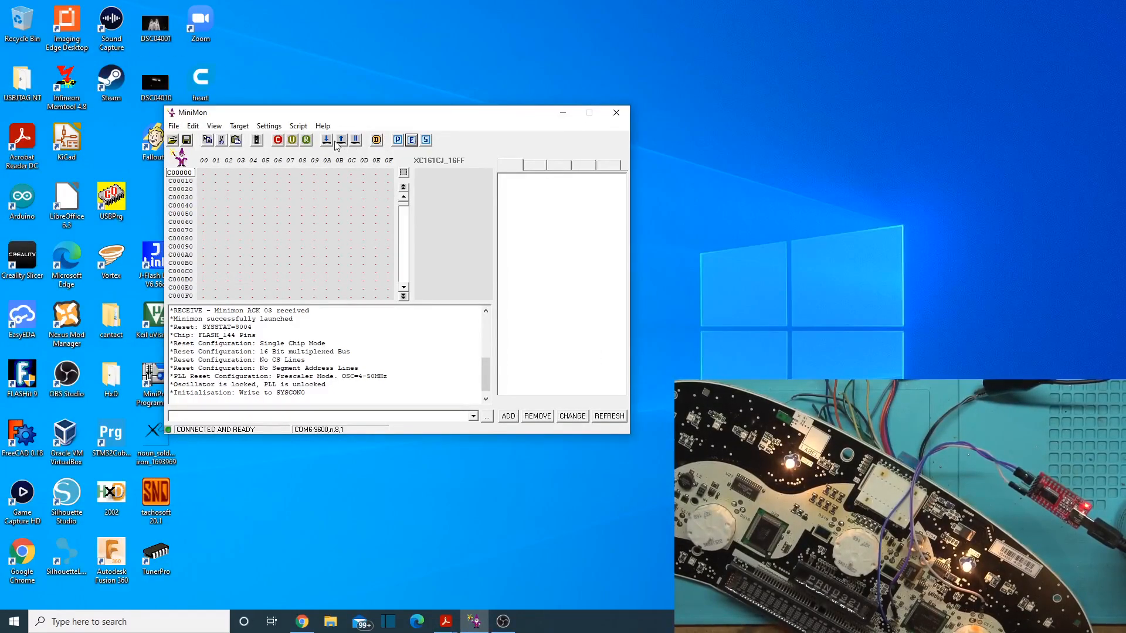
Step: Upload the 8192 bytes of C00000–C01FFF from the chip and inspect the hex data
click(340, 140)
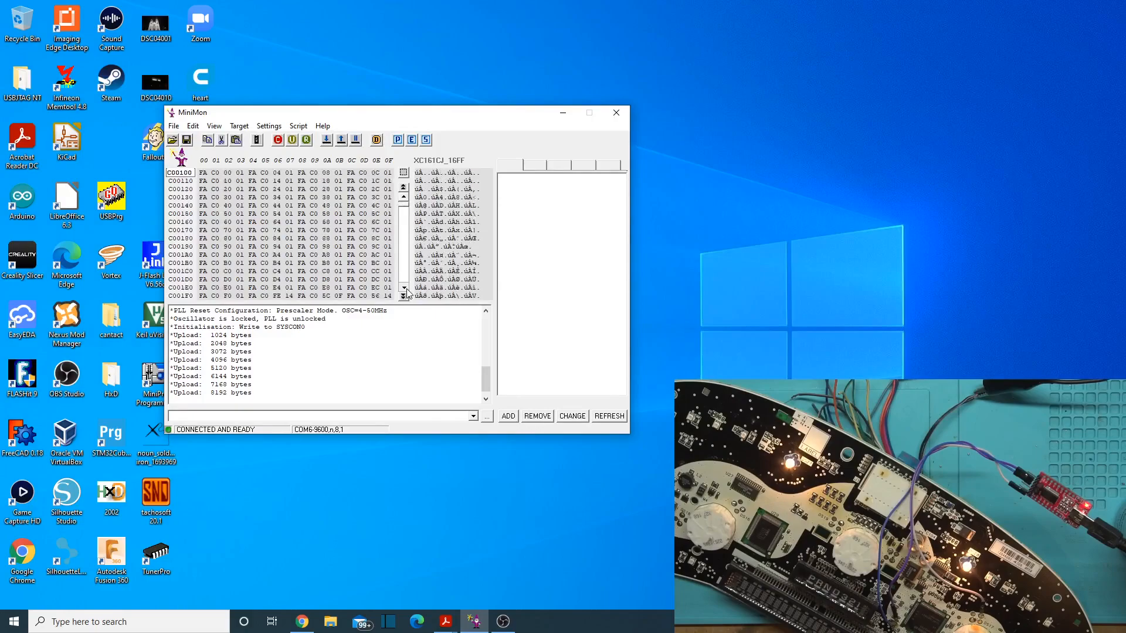
scroll(down, 3)
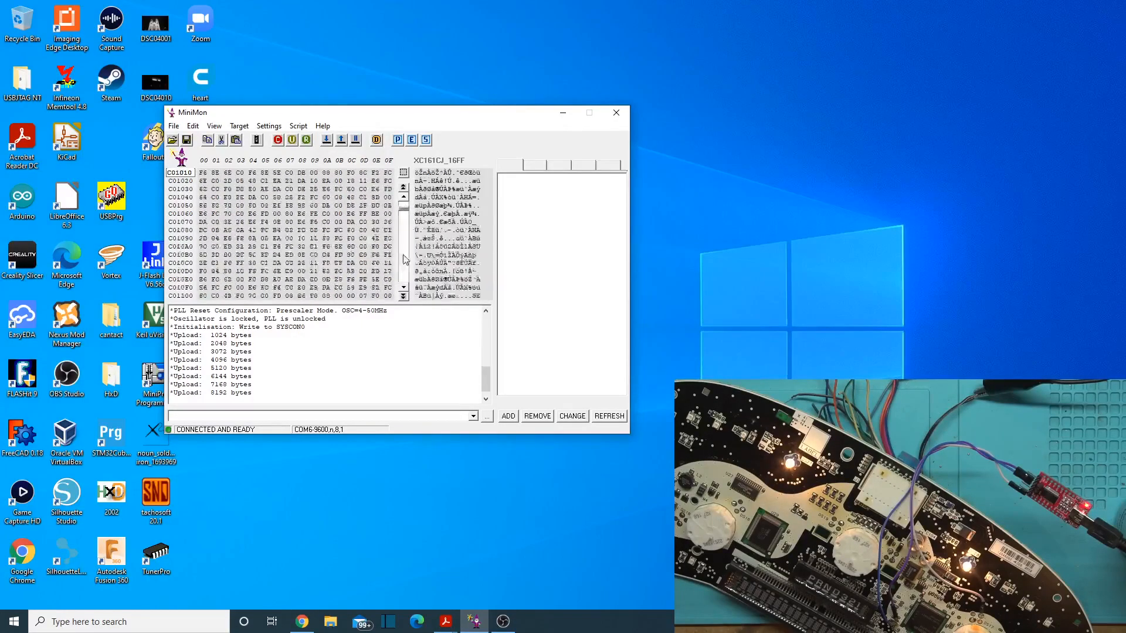
scroll(down, 3)
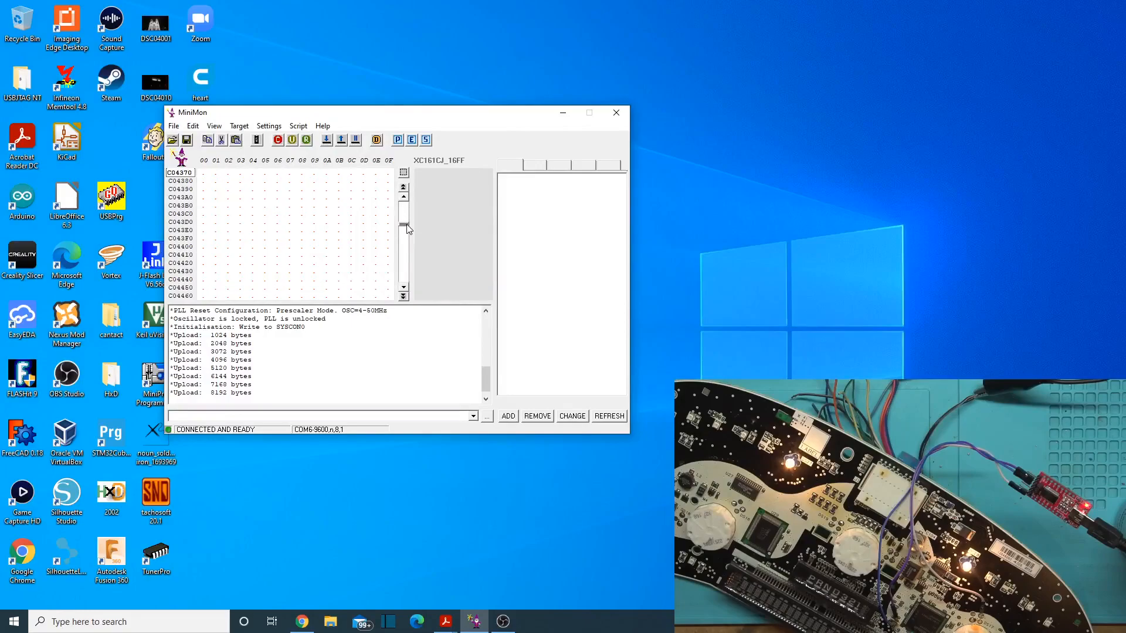
click(192, 126)
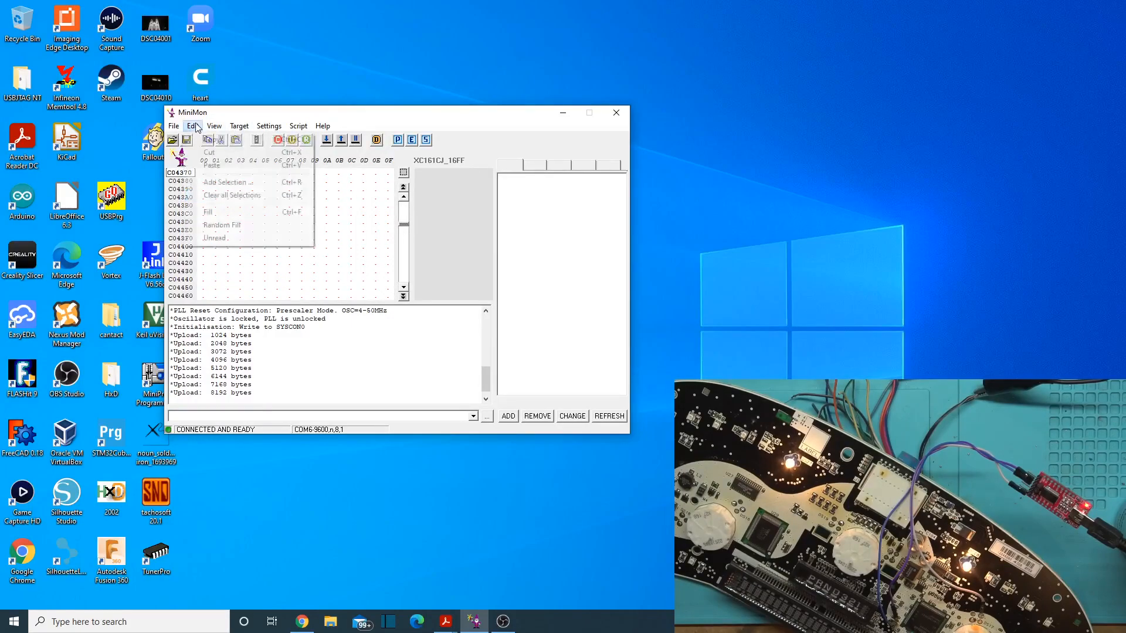
Step: Reopen Add Selection showing start C00000 and end C01FFF and confirm it
click(228, 182)
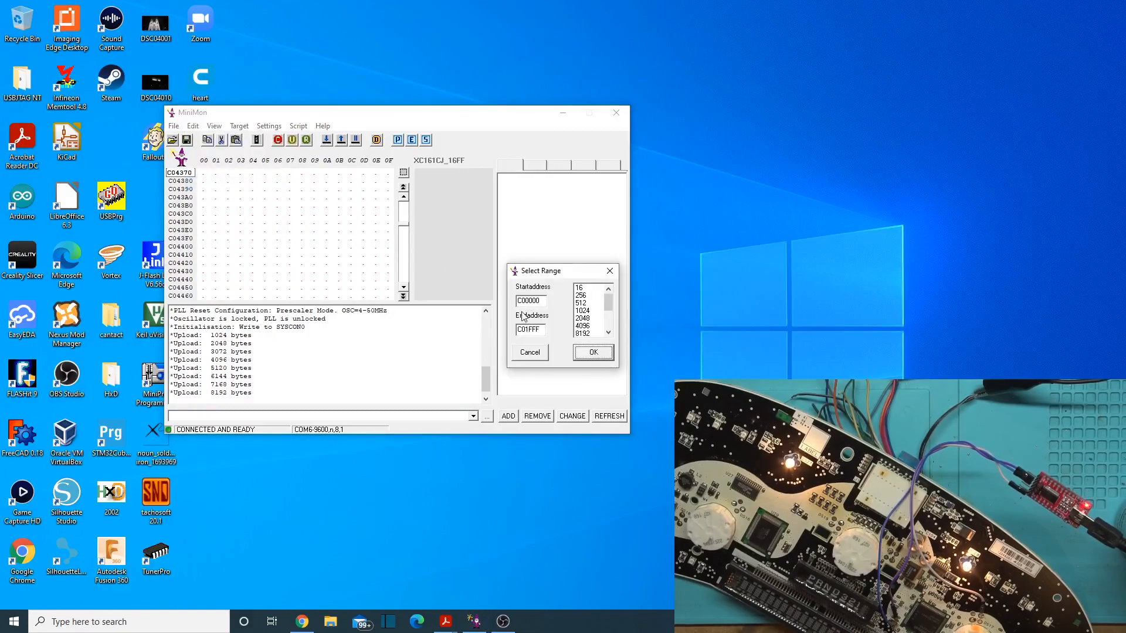
triple_click(529, 300)
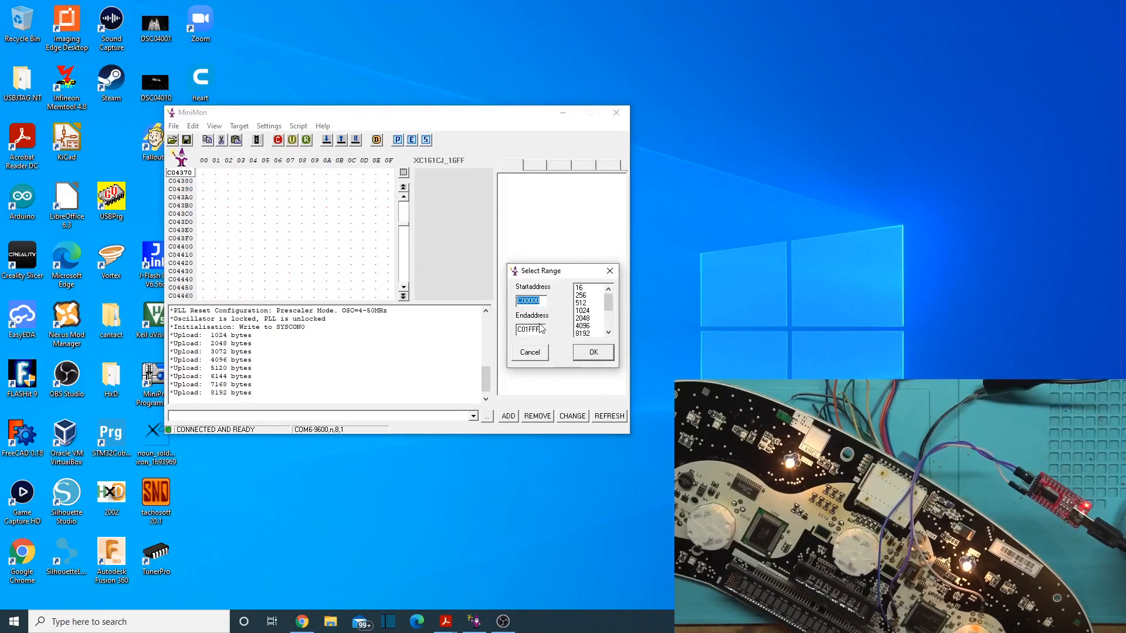
mouse_move(602, 322)
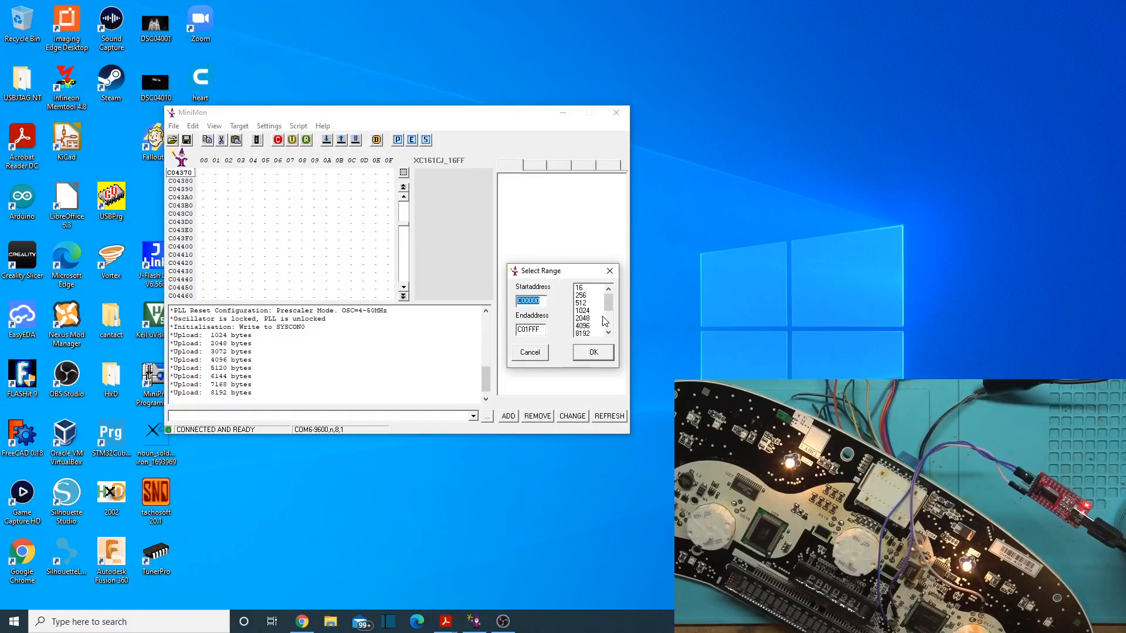
click(592, 351)
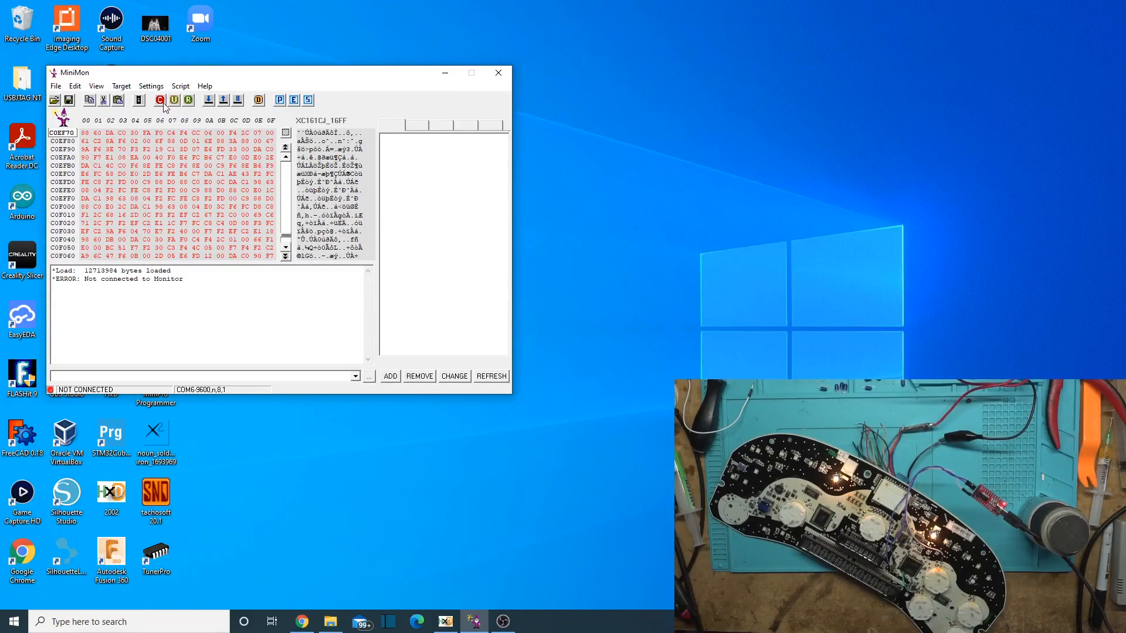
Step: Reconnect to the XC161CJ board, confirming the hardware reset
click(159, 100)
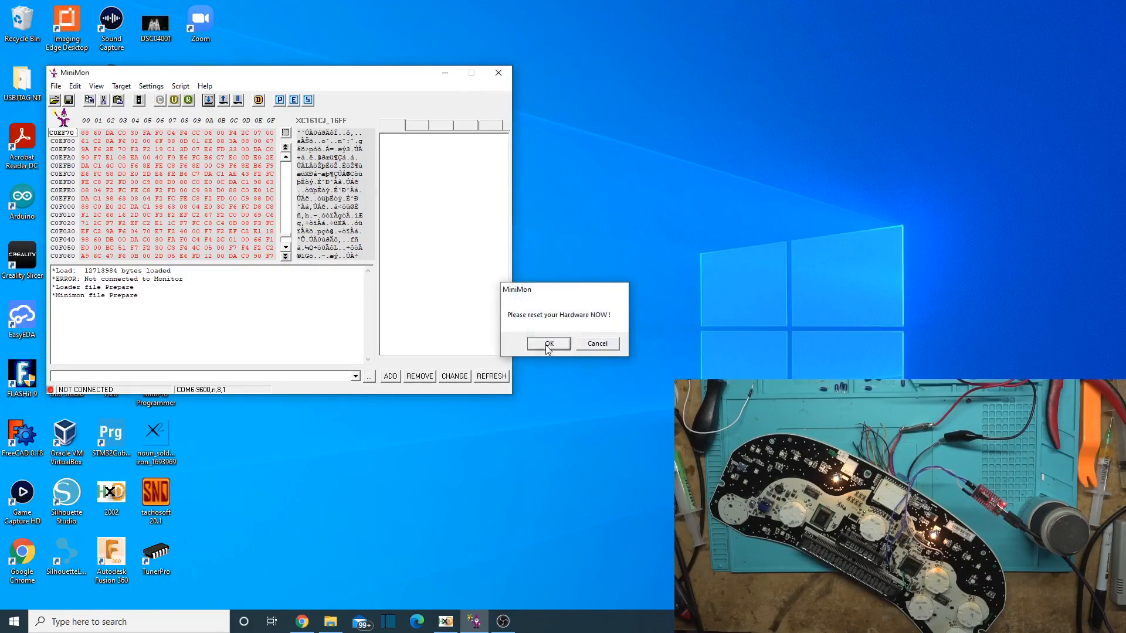
click(547, 343)
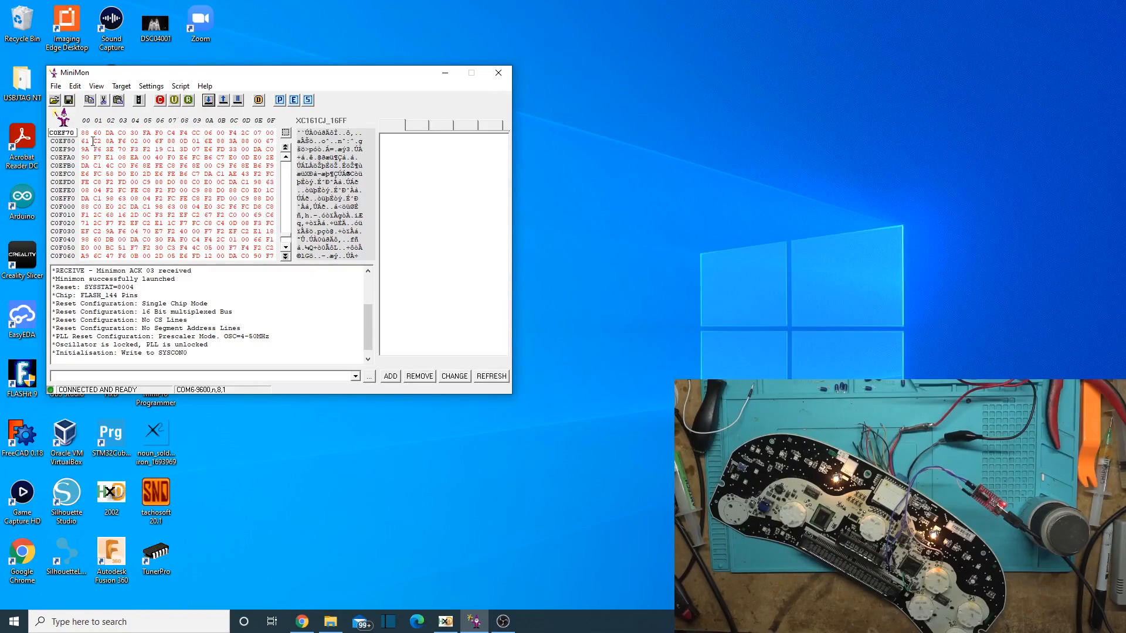
mouse_move(150, 85)
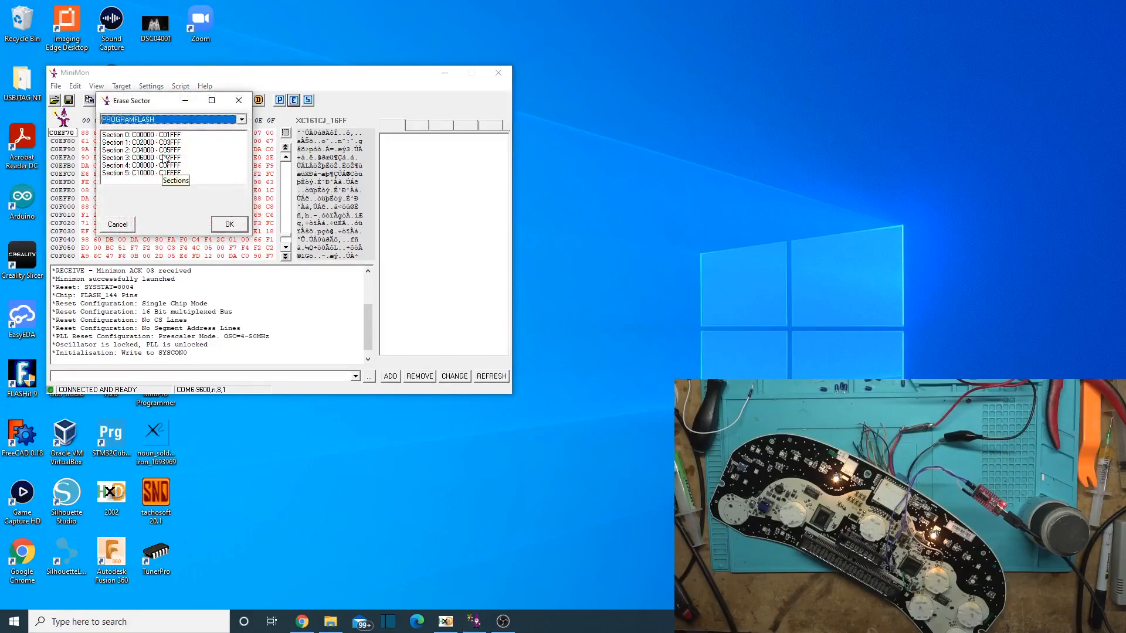
mouse_move(131, 237)
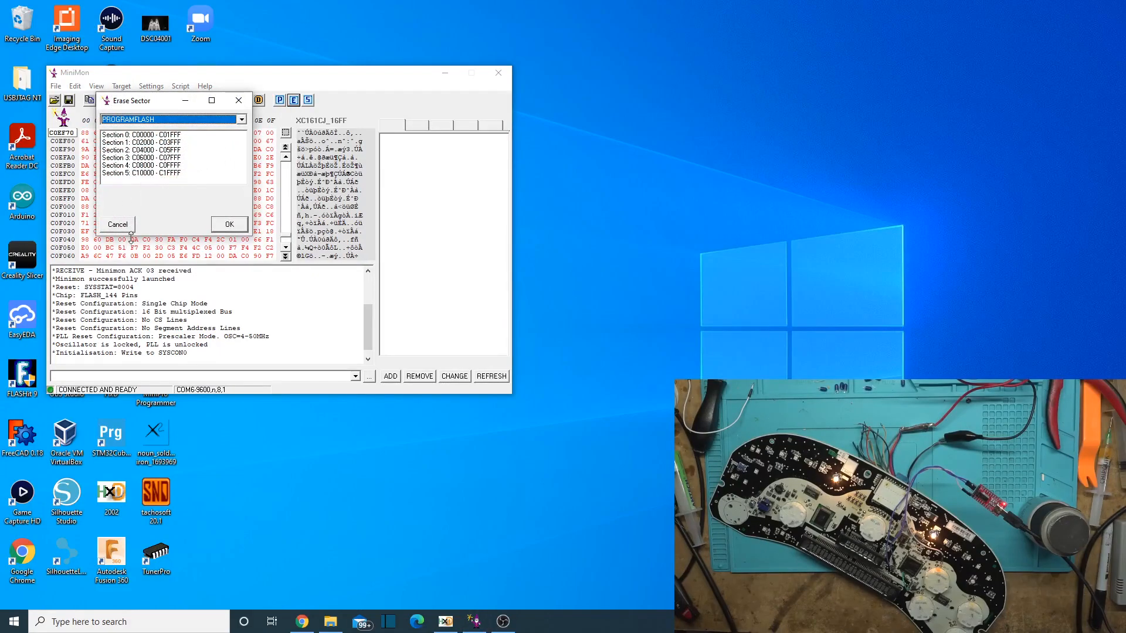
Step: Add the selection C40000 to C5FFFF so the memory view starts at C40000
click(76, 85)
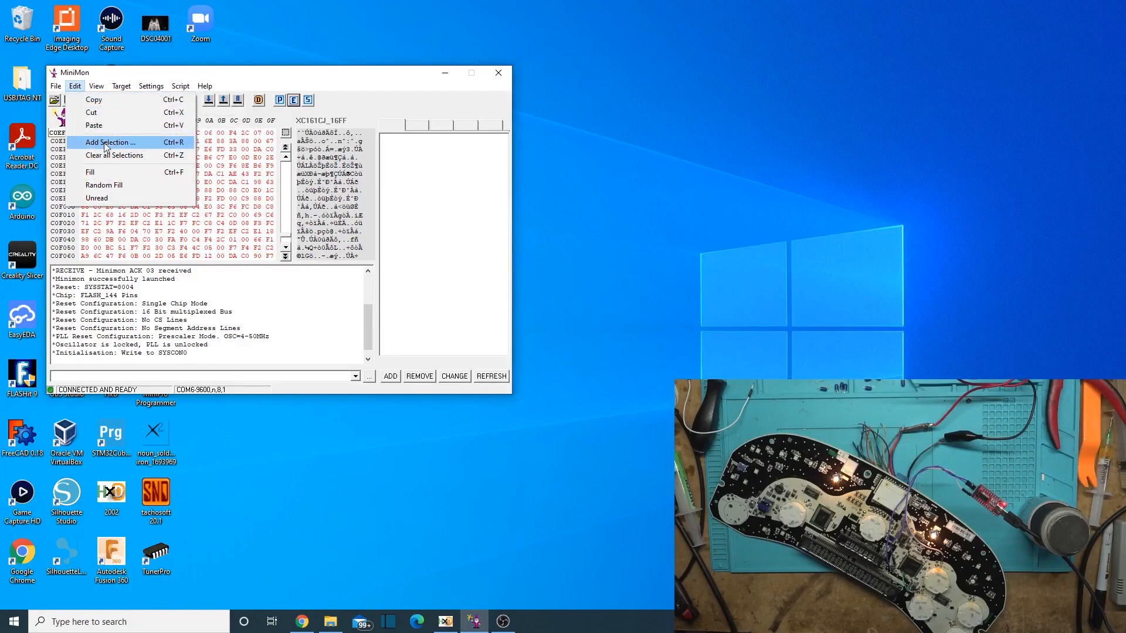
mouse_move(106, 155)
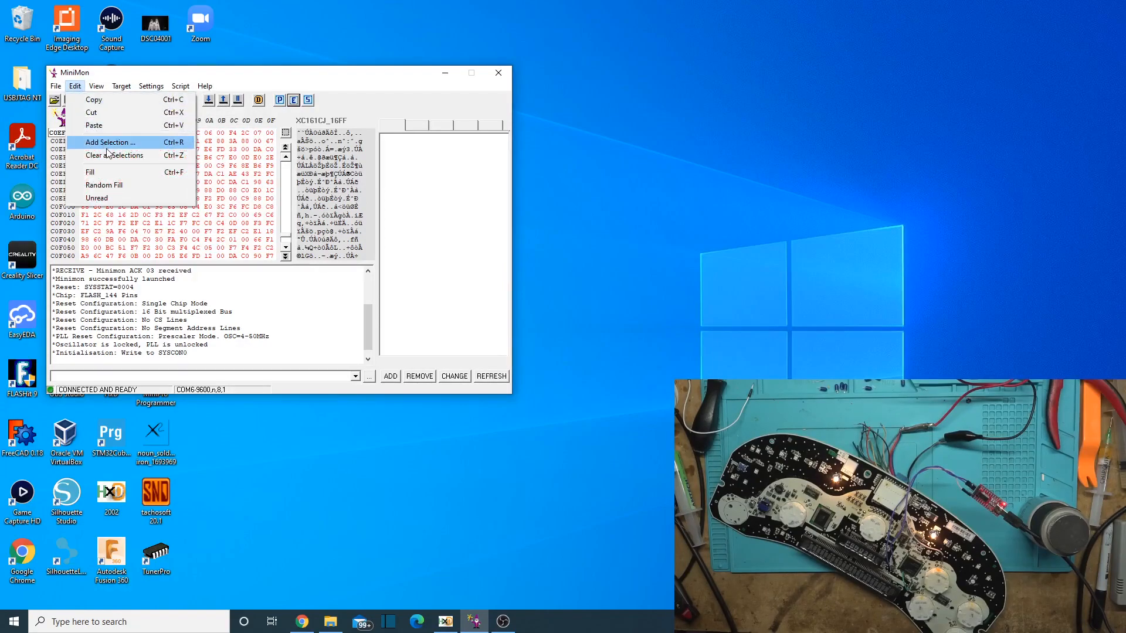
click(108, 142)
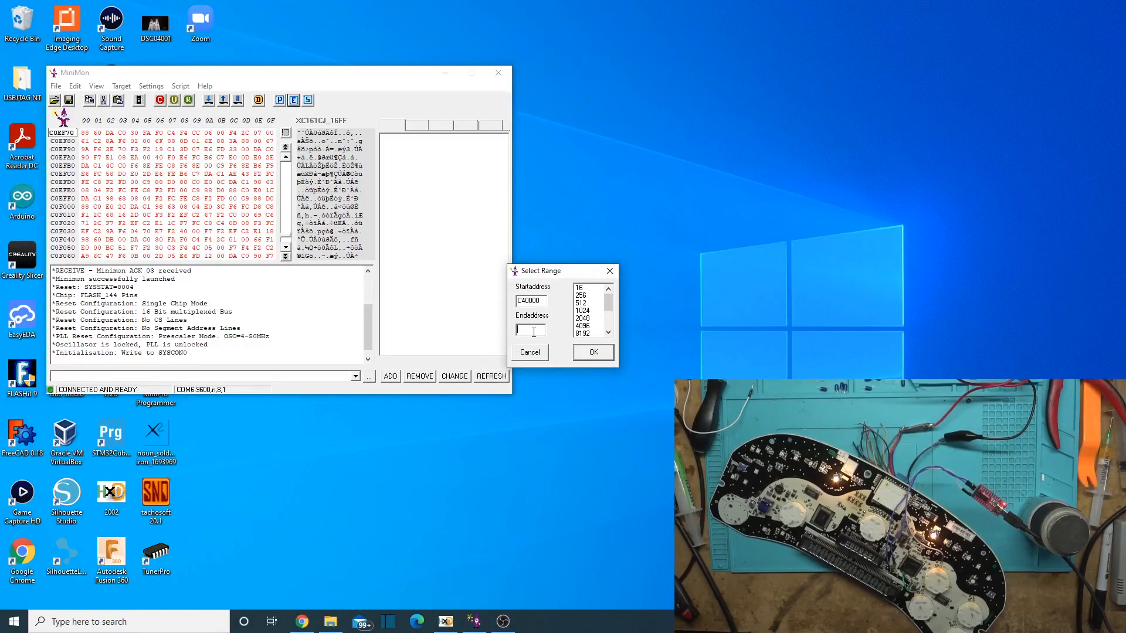
text(c5)
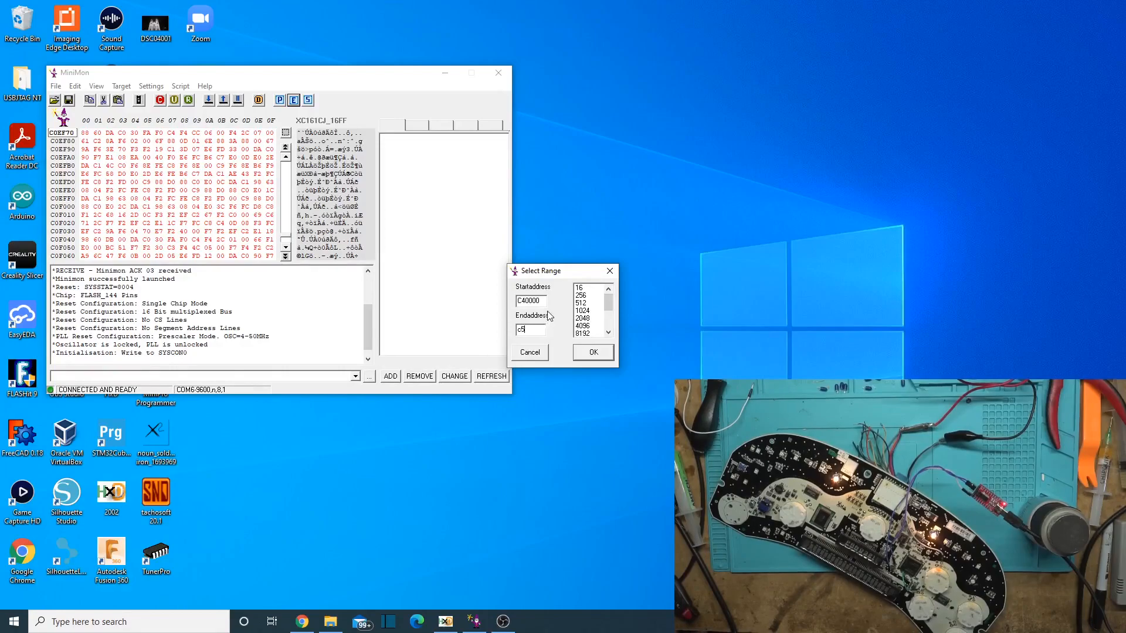
text(ffff)
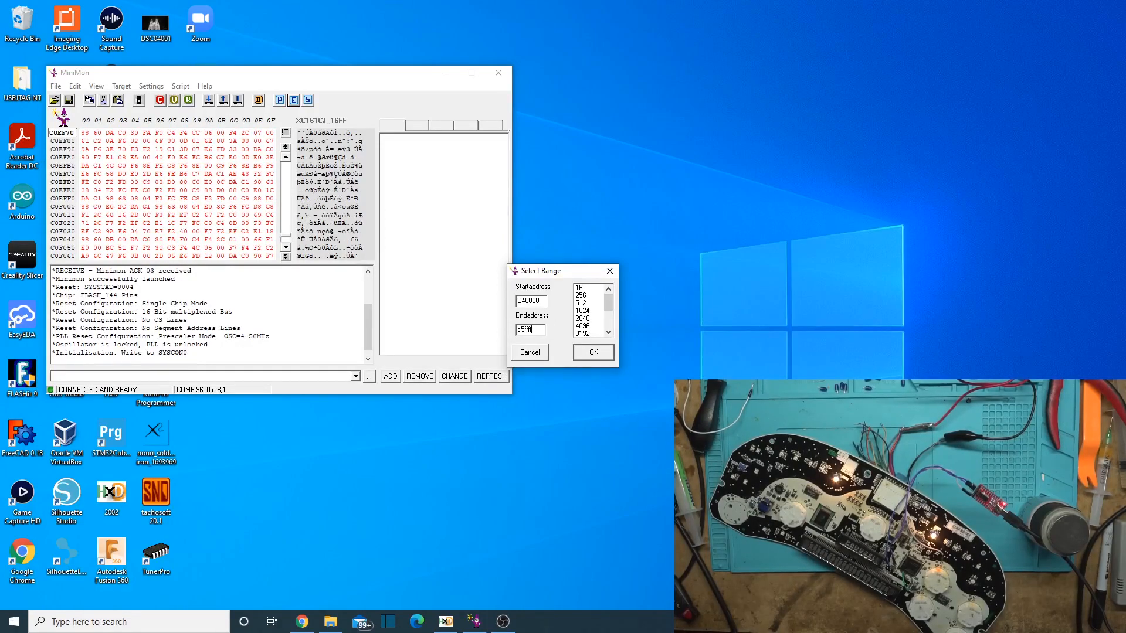
click(591, 352)
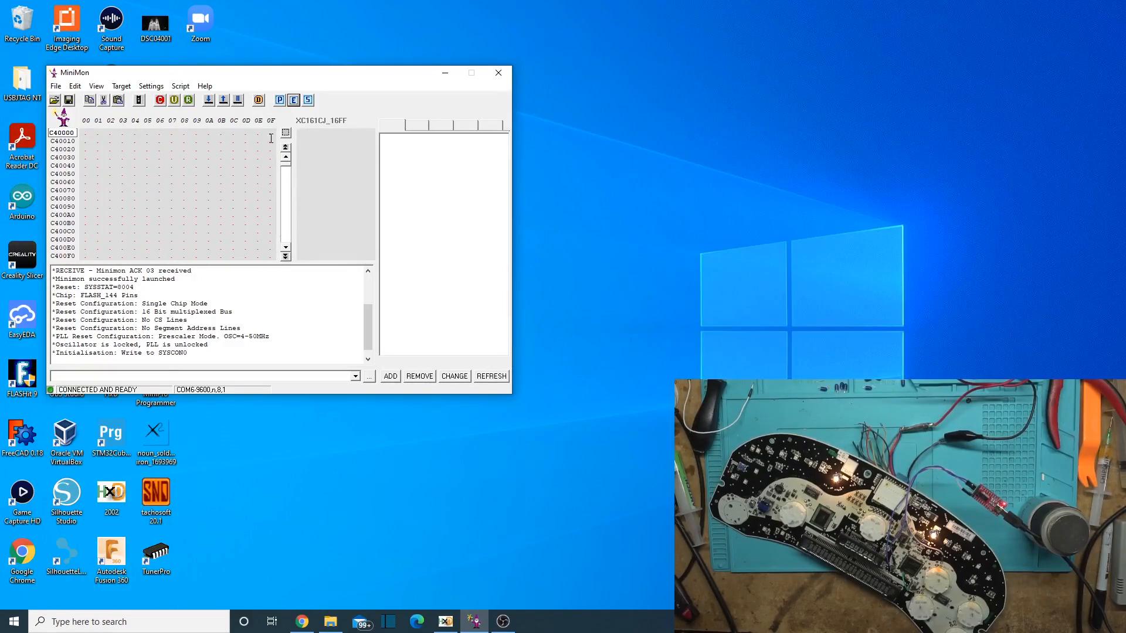
mouse_move(257, 116)
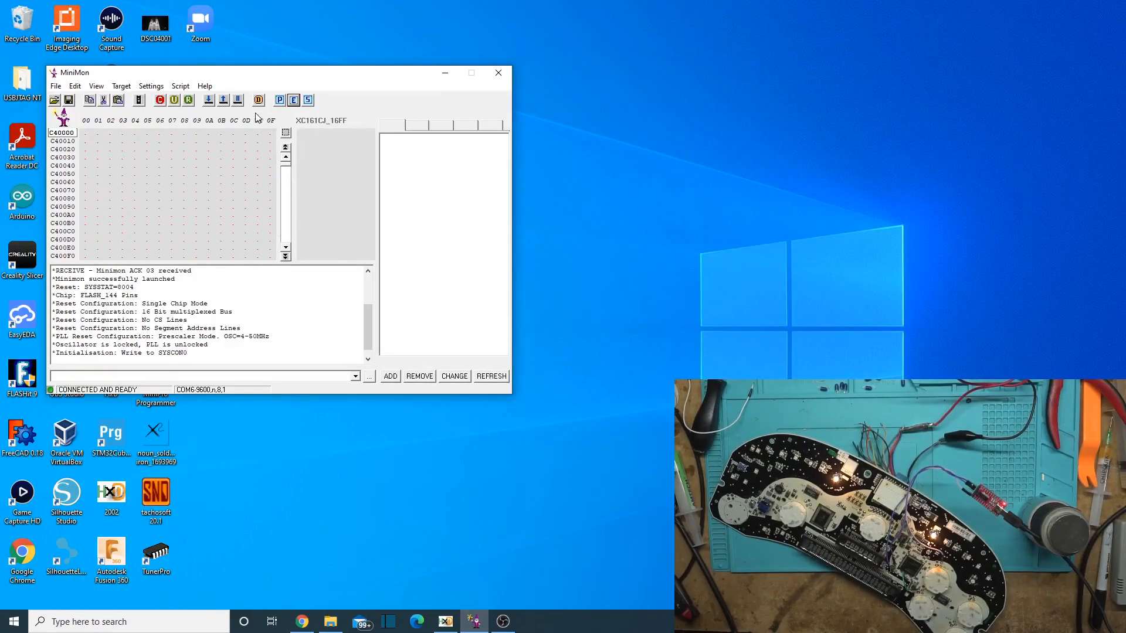
mouse_move(279, 99)
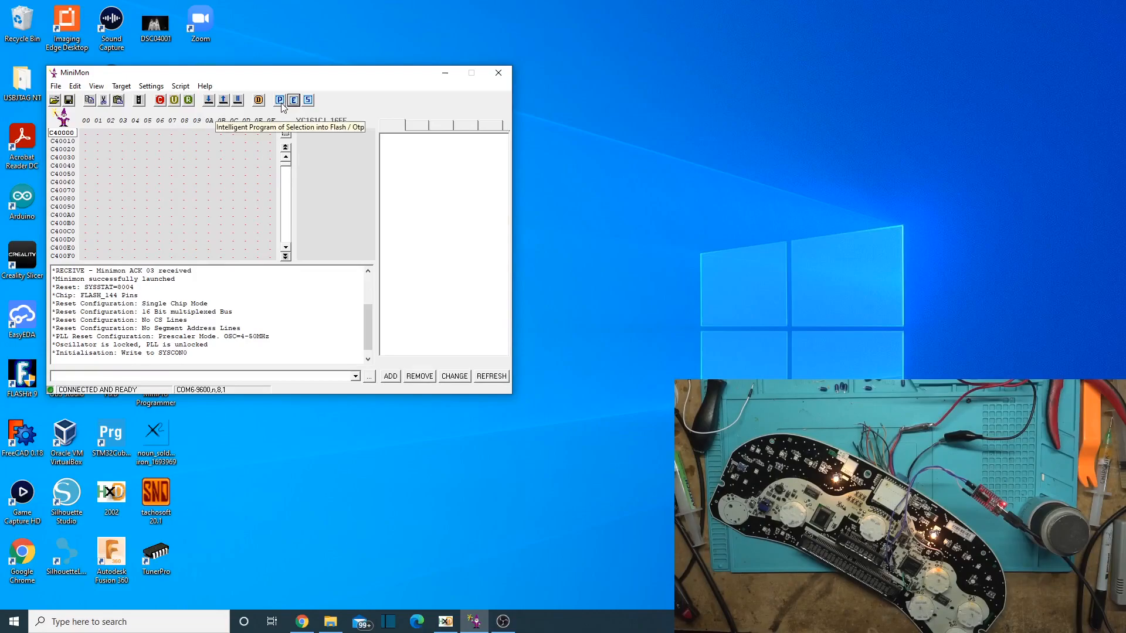
Step: Run Intelligent Program on the current selection, which reports 0 bytes programmed
click(279, 99)
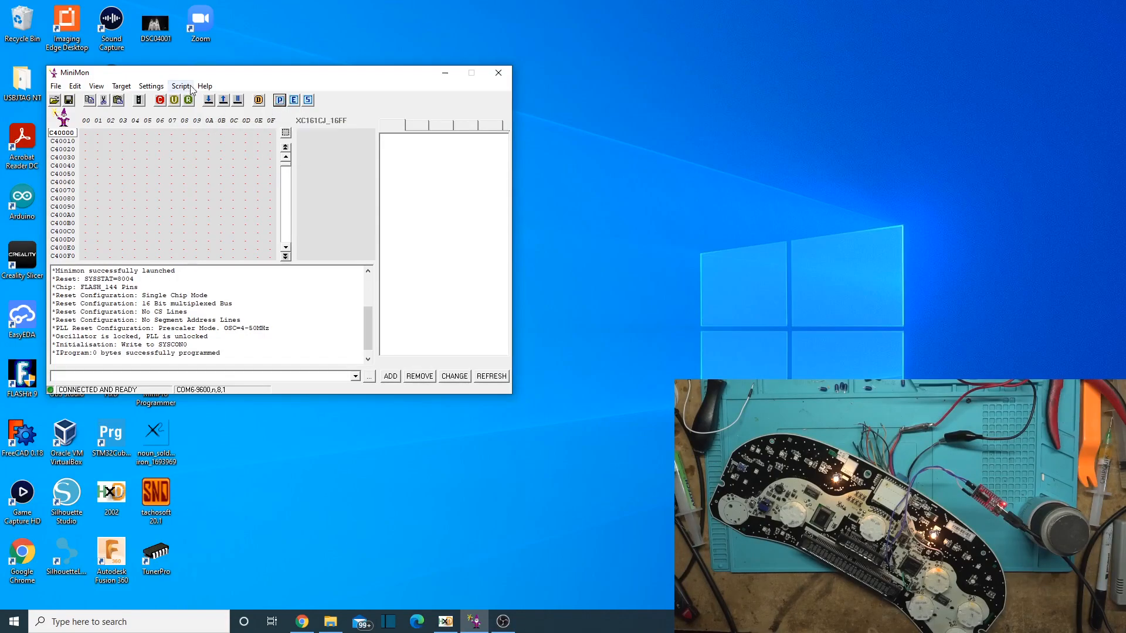
Step: Review the XC16X_FULL kernel details in Settings > Kernel and activate it
click(151, 86)
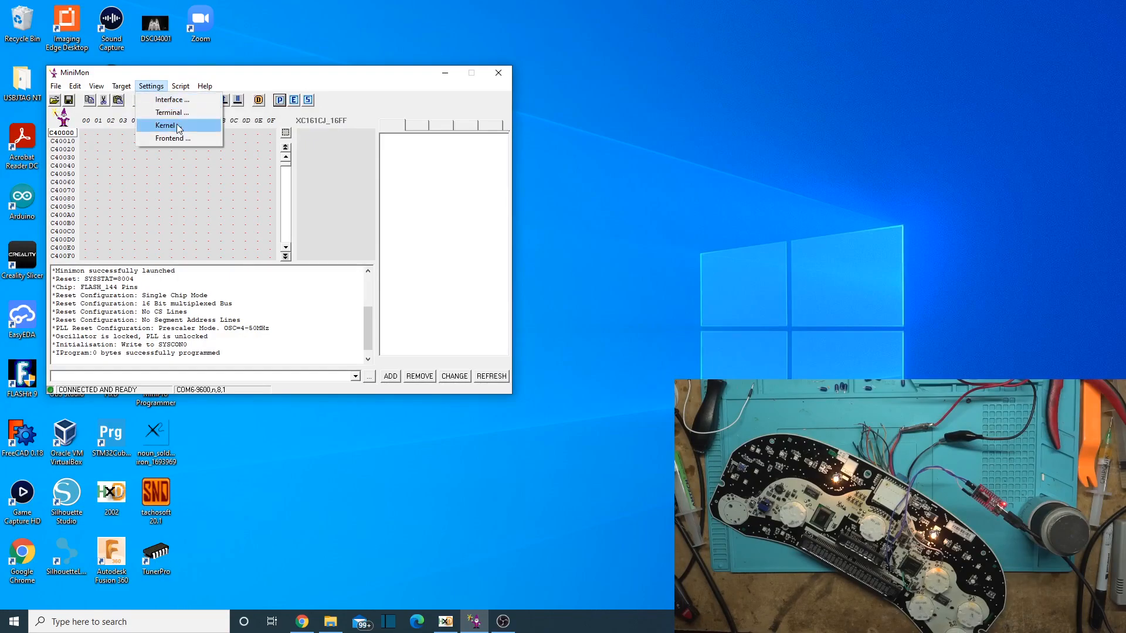
click(165, 125)
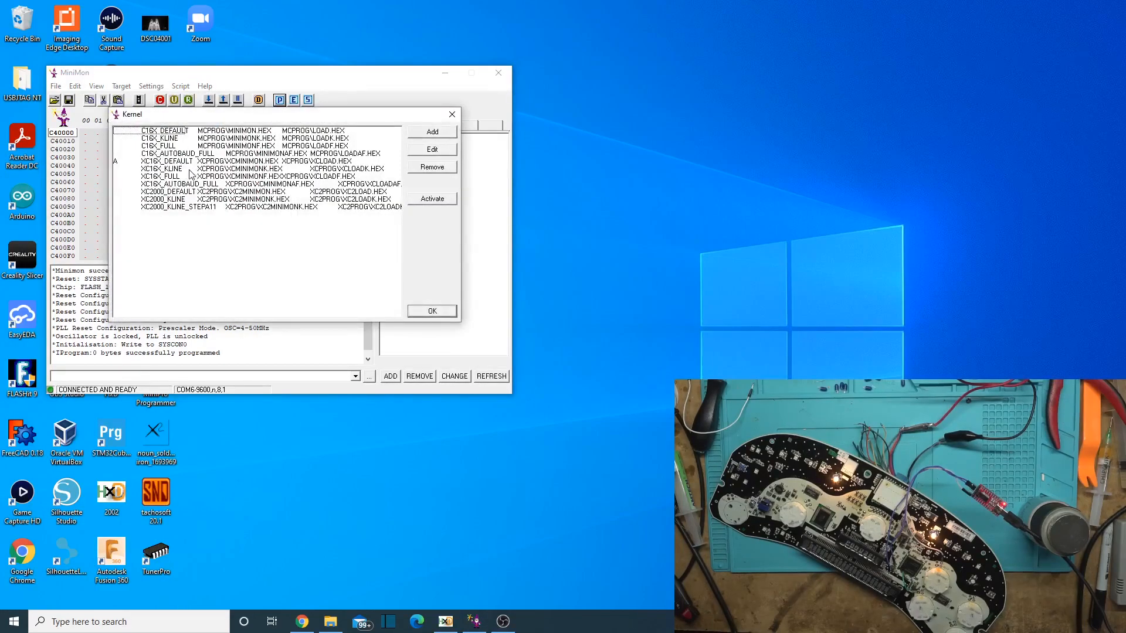
click(432, 149)
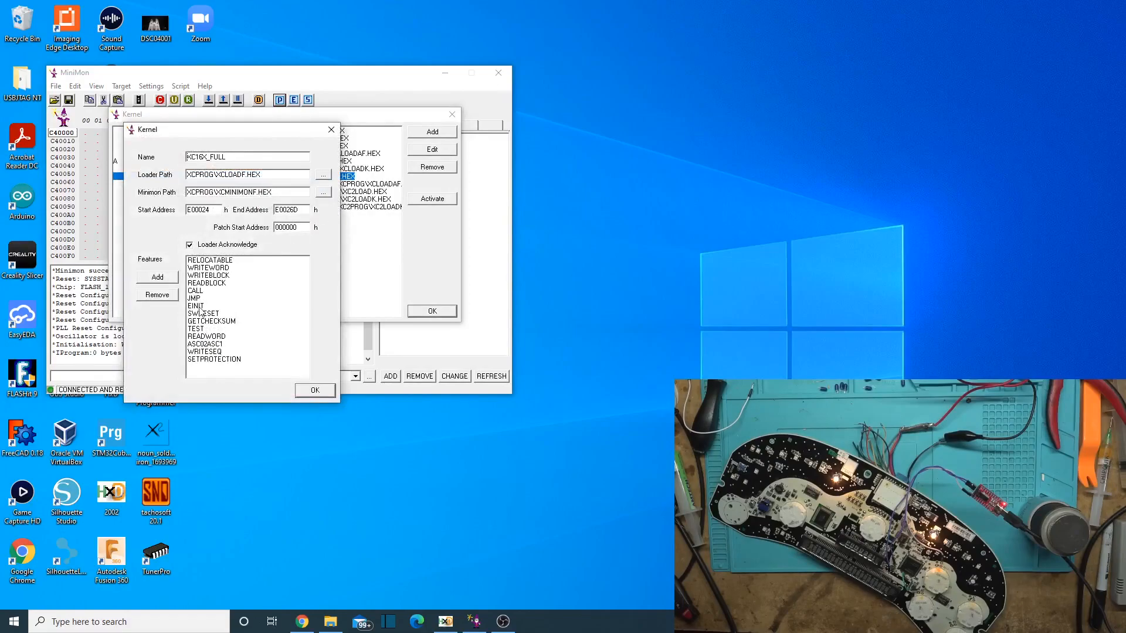
click(314, 389)
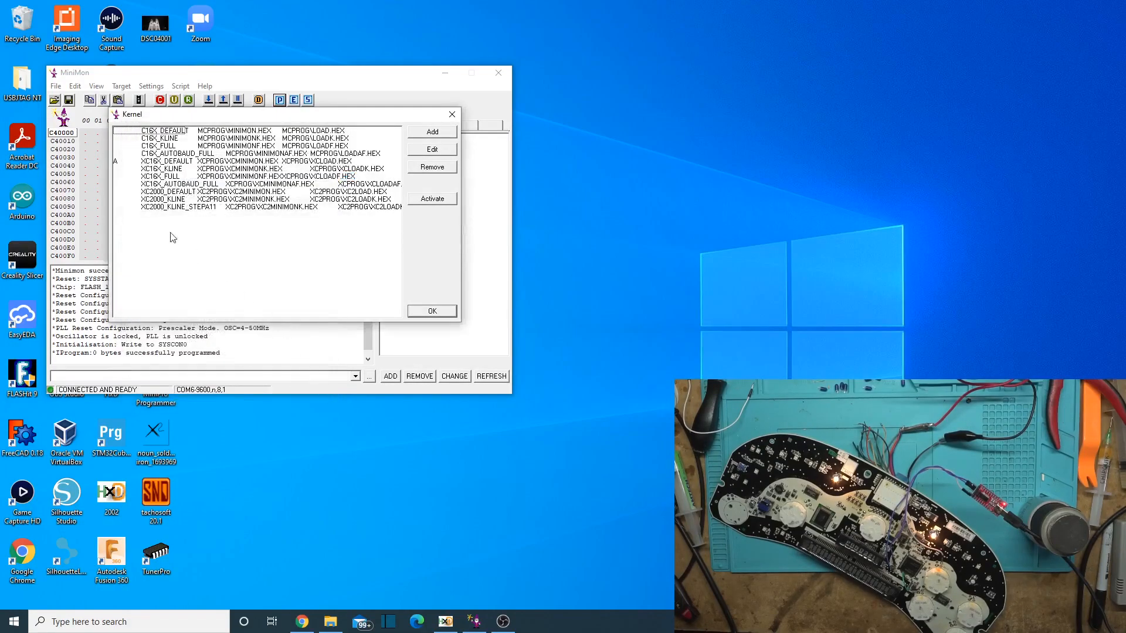
click(216, 176)
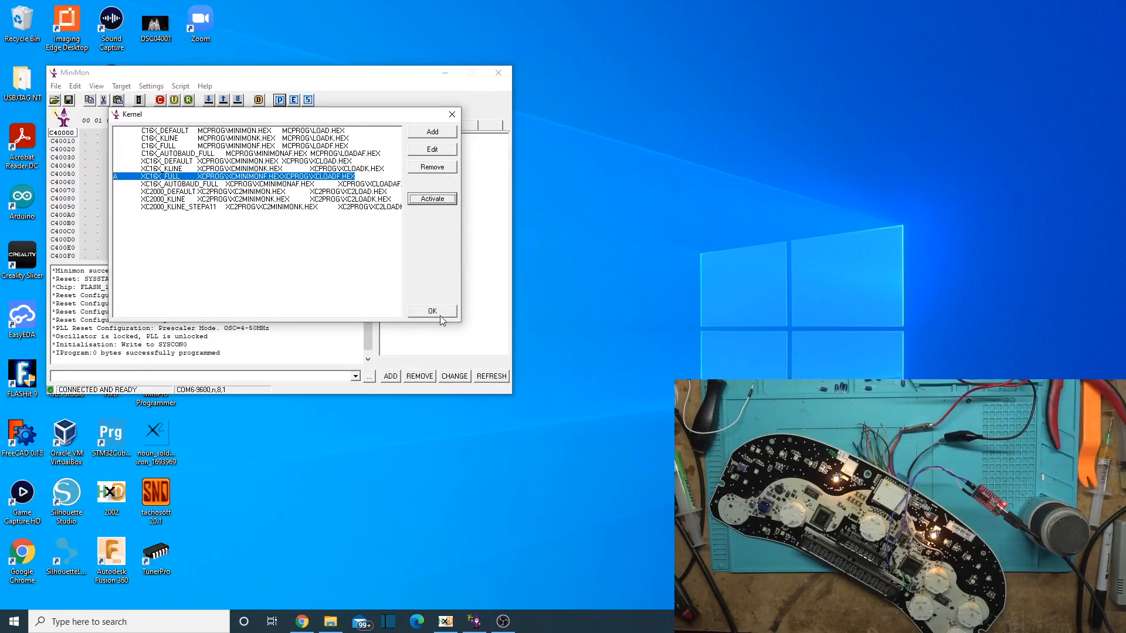
click(431, 311)
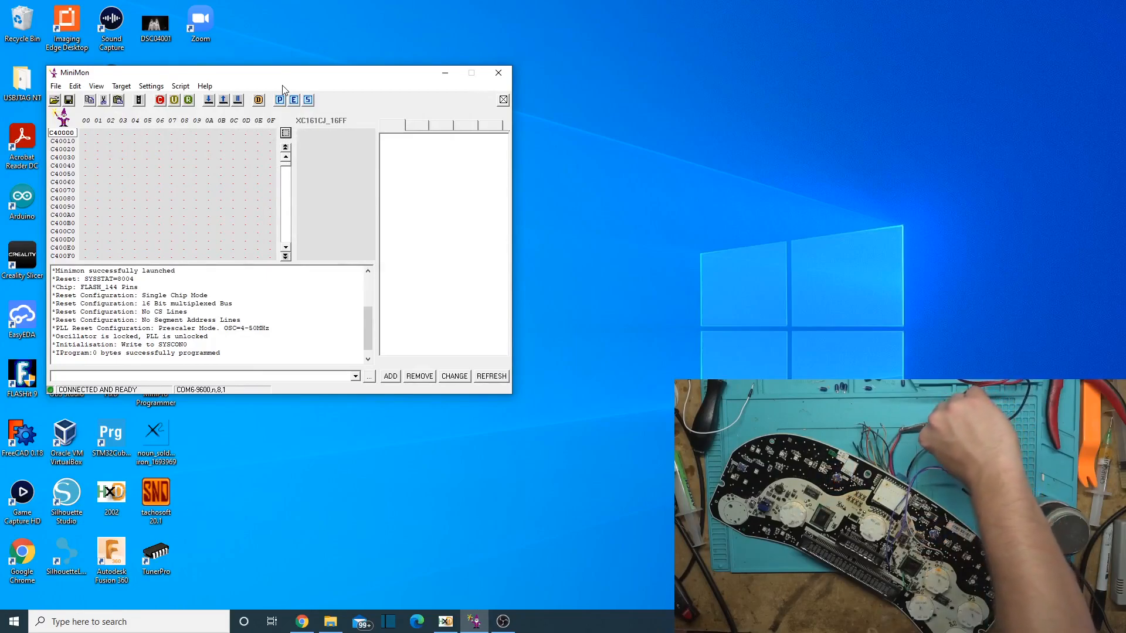
mouse_move(193, 114)
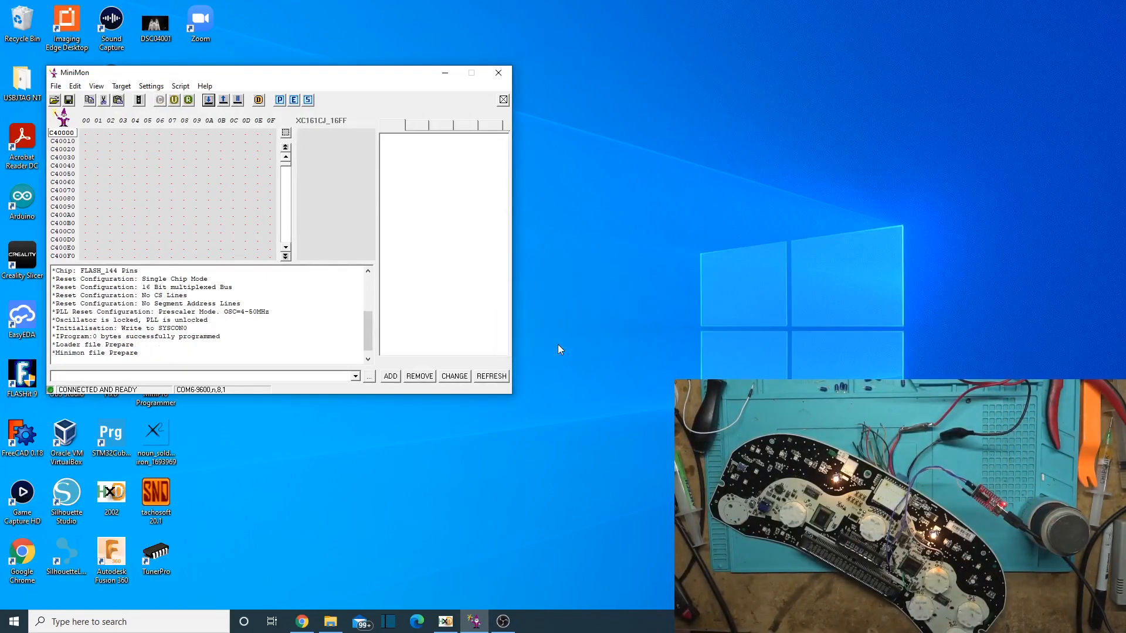
Step: Reconnect to the XC161CJ so the loader and Minimon kernel download again
click(159, 100)
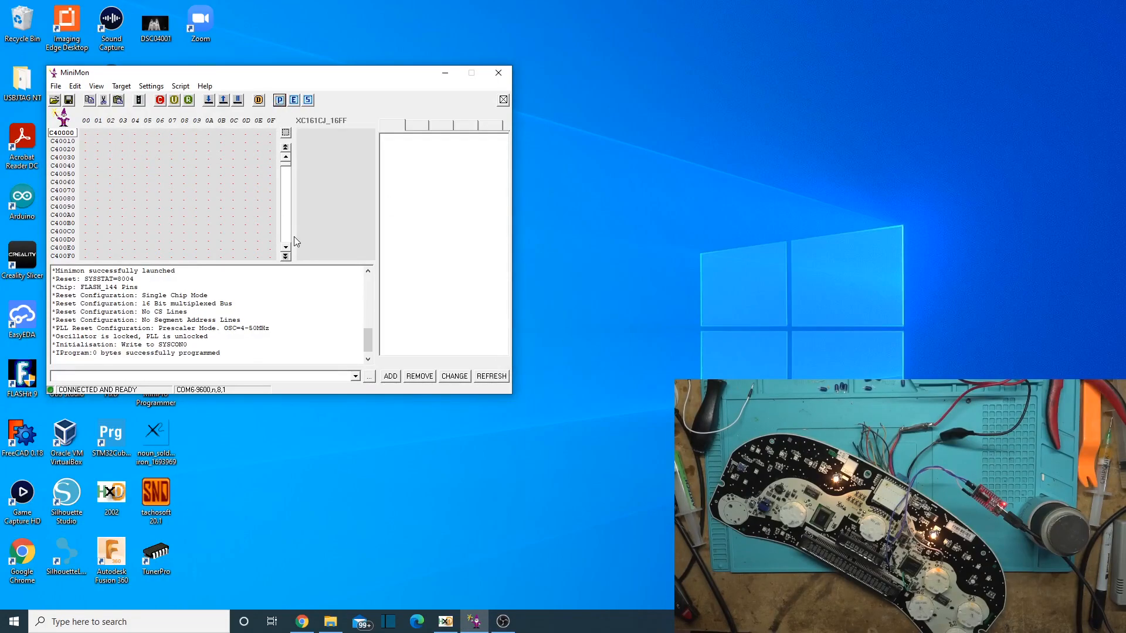
mouse_move(298, 306)
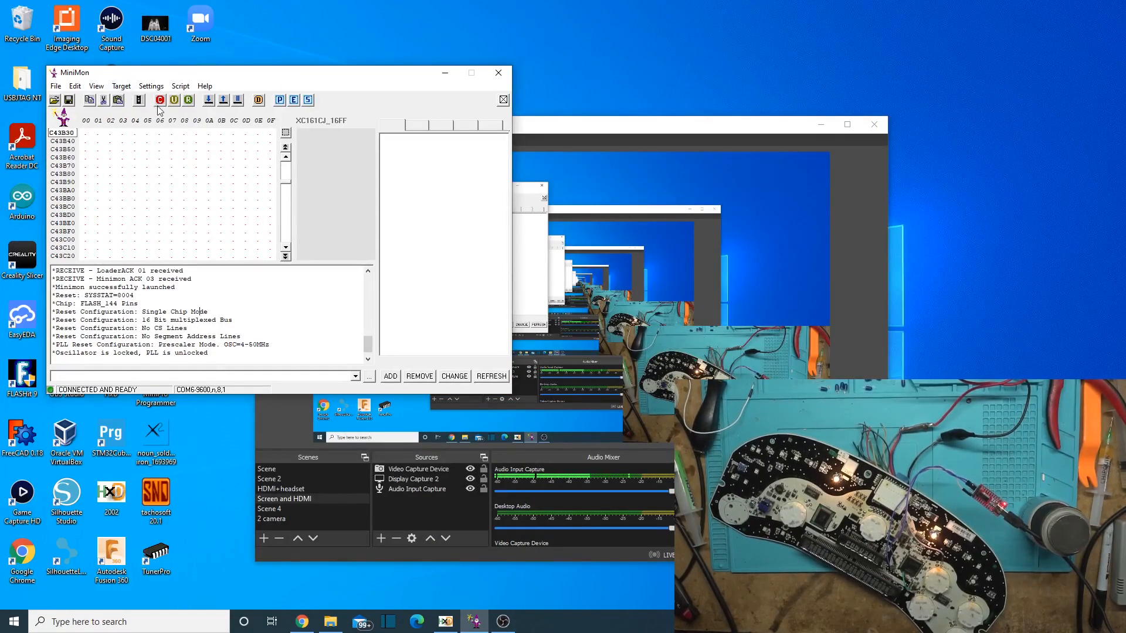
Step: Add a selection starting at C04000 via Edit > Add Selection, reading its data into the memory view
click(75, 86)
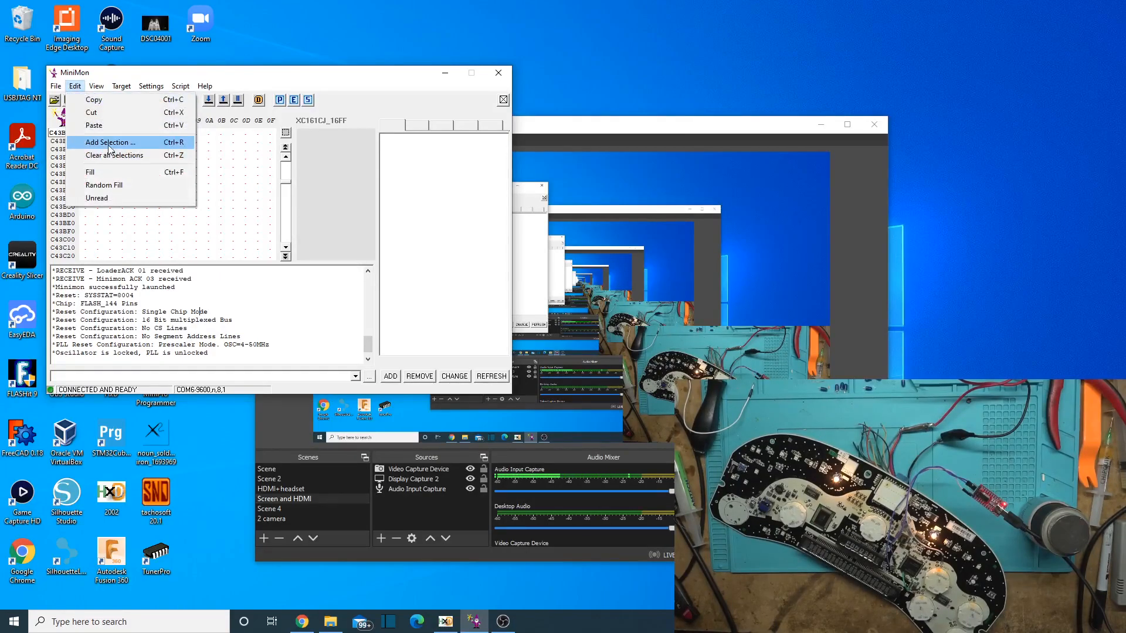
click(109, 142)
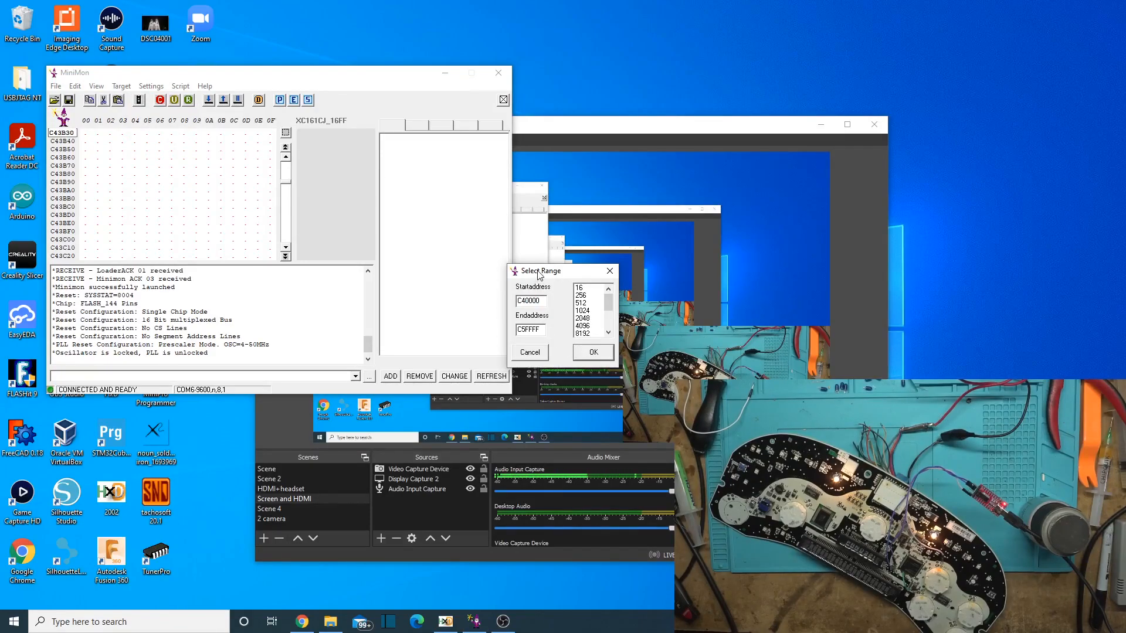
text(C000)
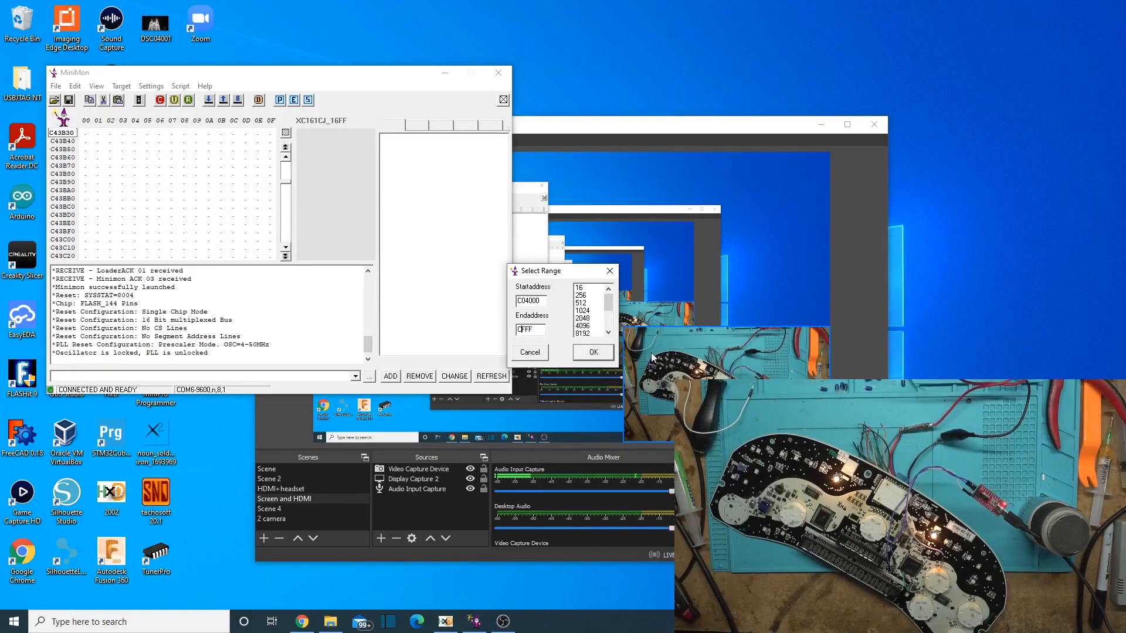
text(05)
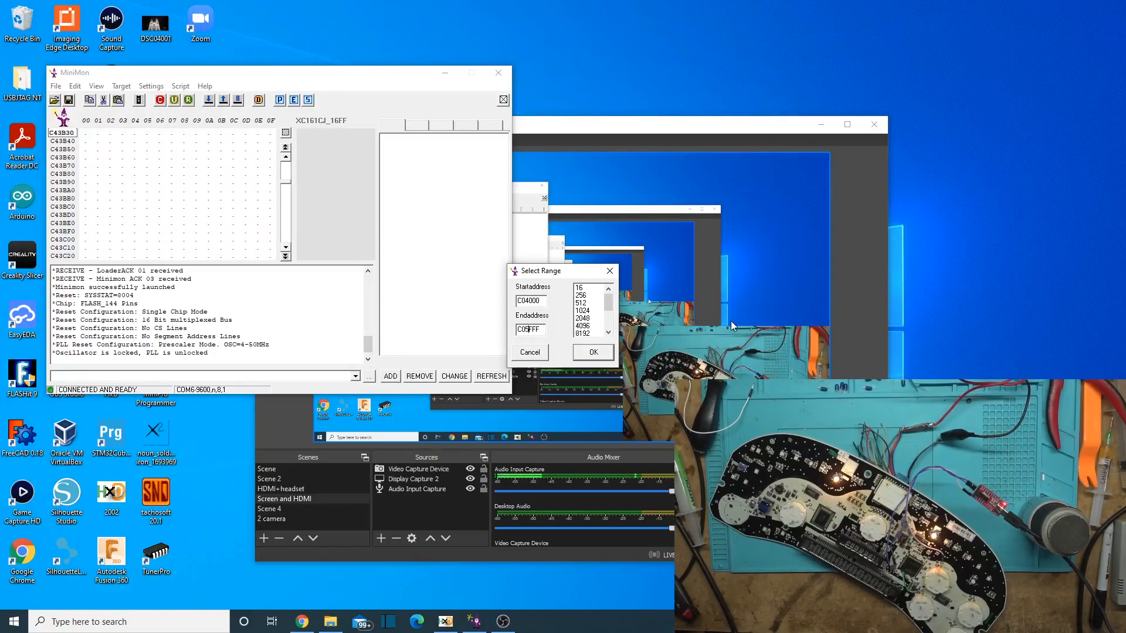
click(592, 352)
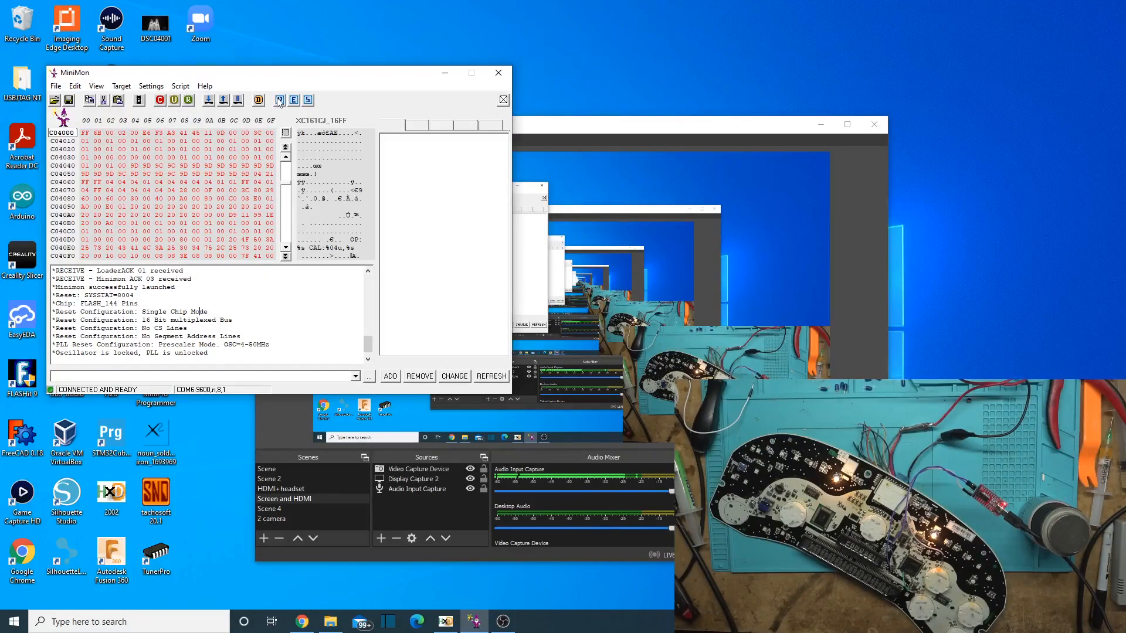
mouse_move(279, 100)
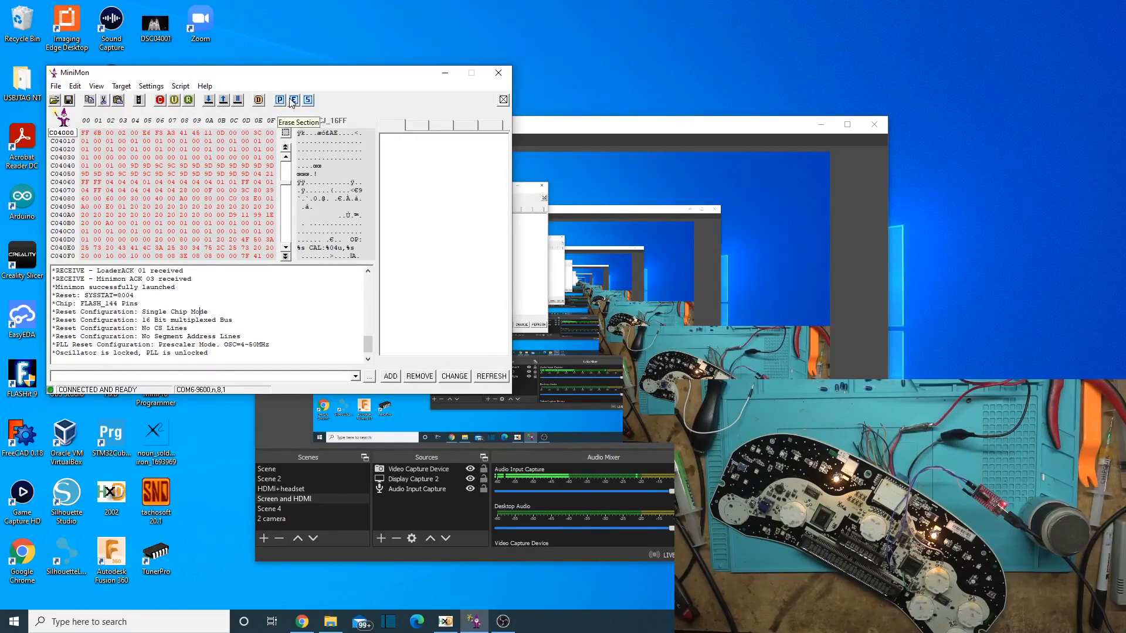
mouse_move(279, 100)
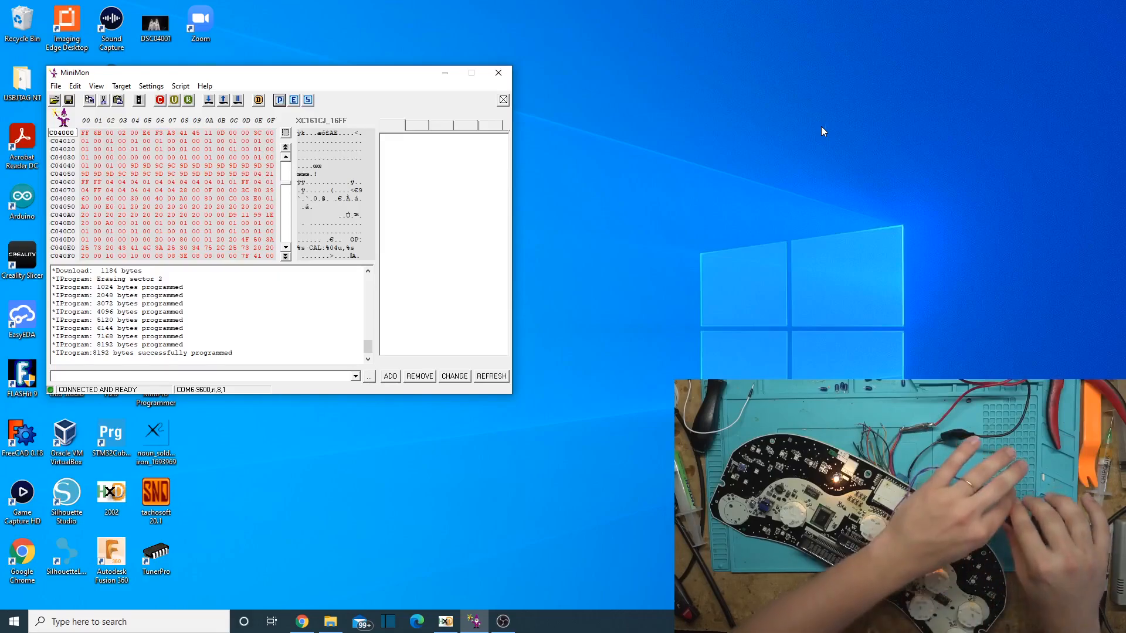
mouse_move(498, 72)
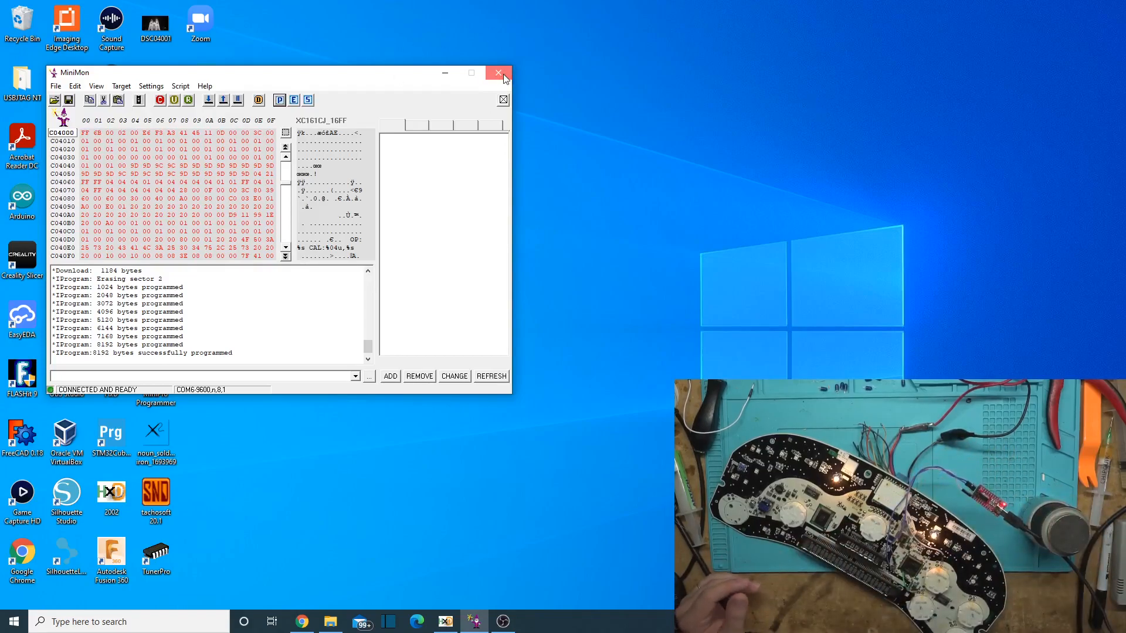
Step: Close the MiniMon window, leaving the desktop showing
click(502, 72)
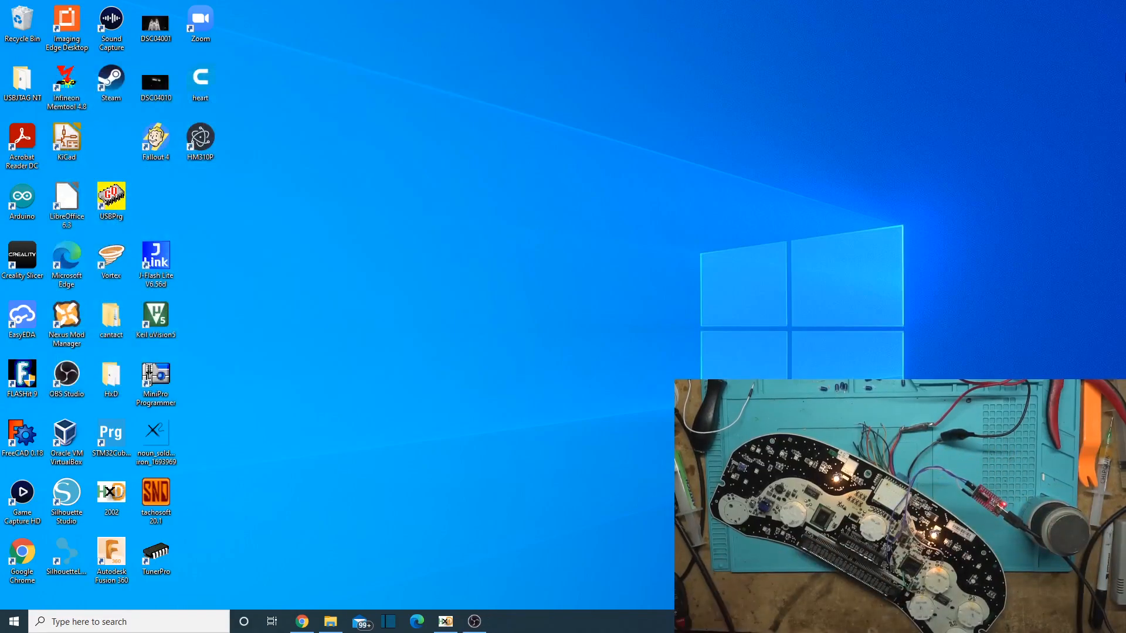